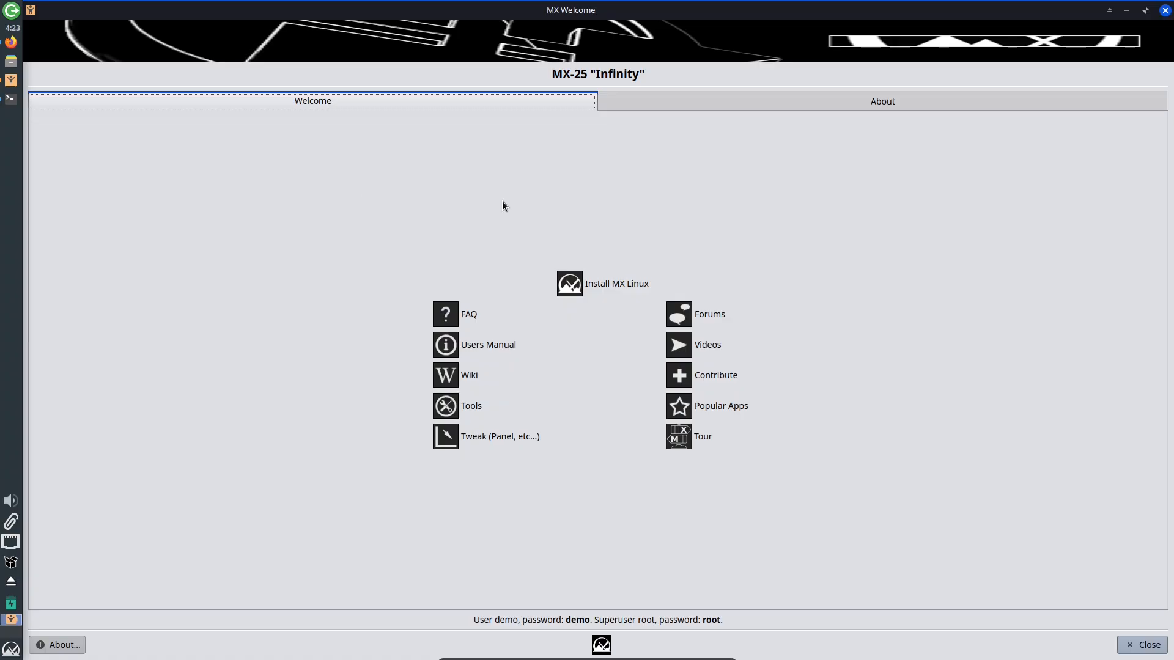
View MX Welcome's About info and version details, then launch the Quick-System-Info full report.
left_click(58, 644)
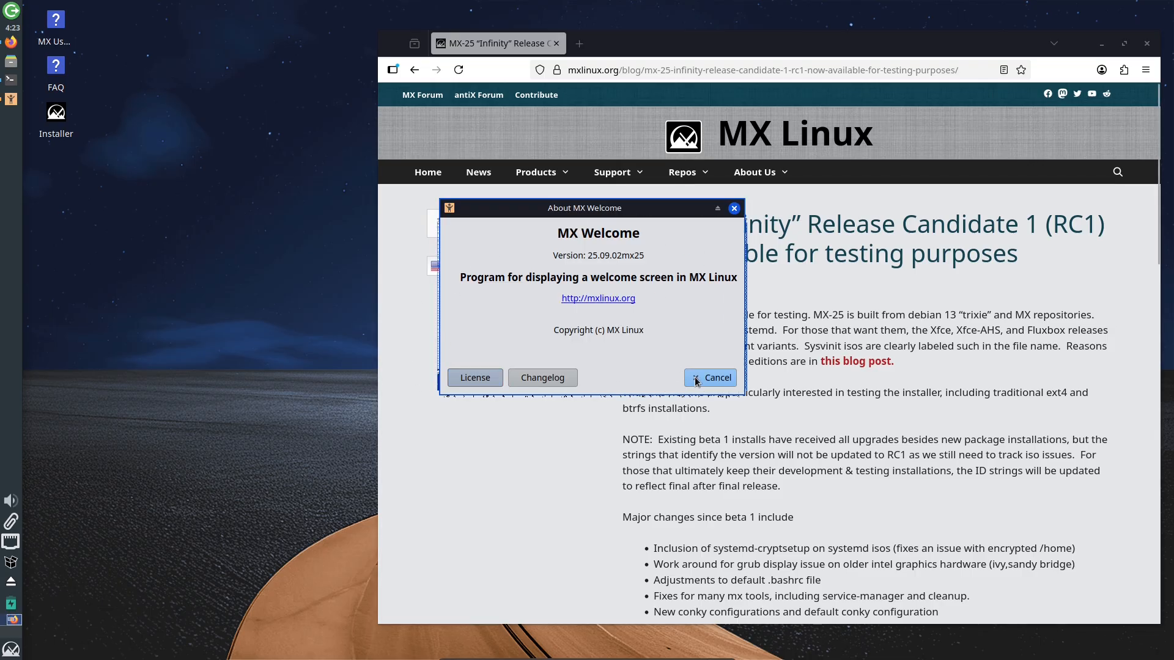
left_click(709, 378)
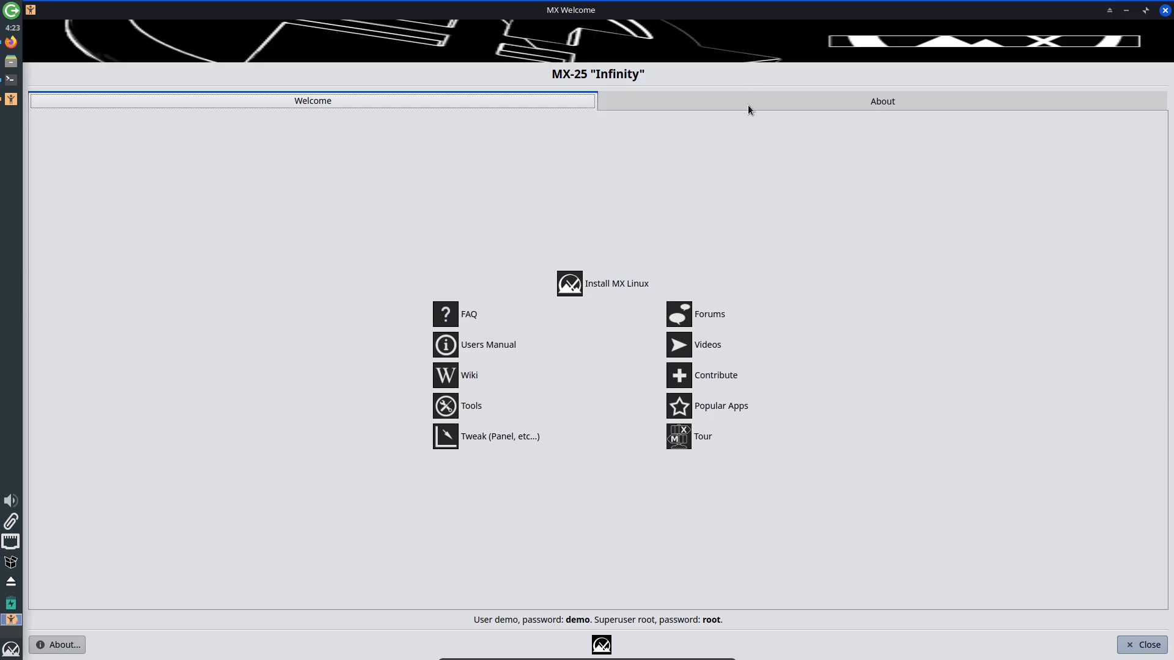
left_click(881, 102)
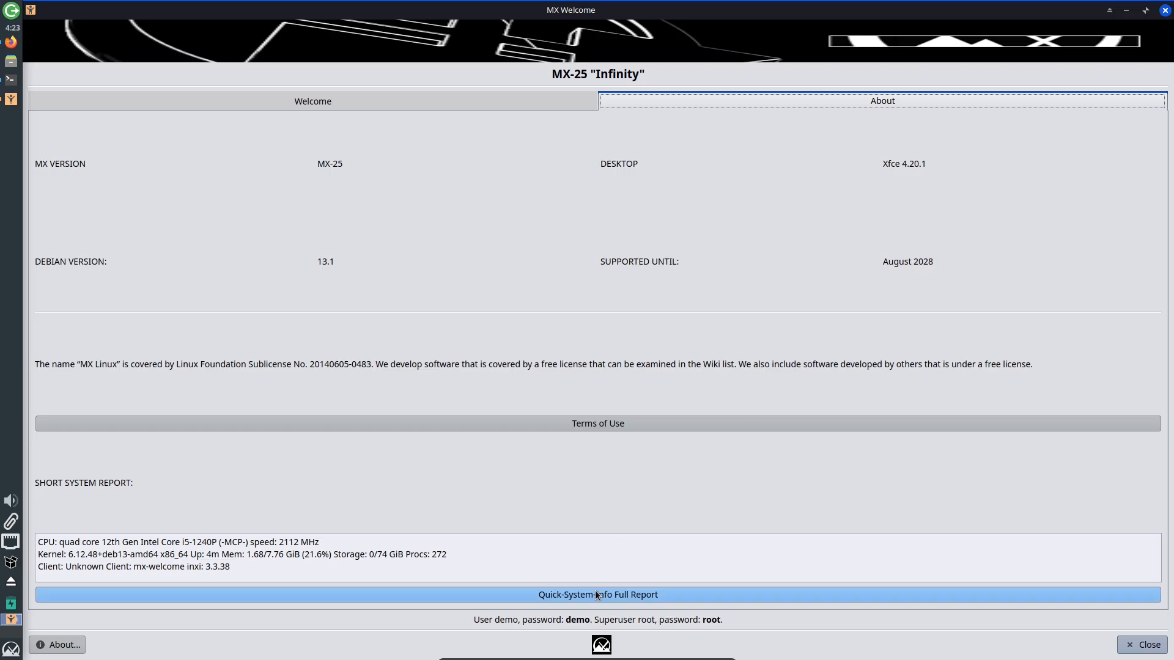
left_click(598, 594)
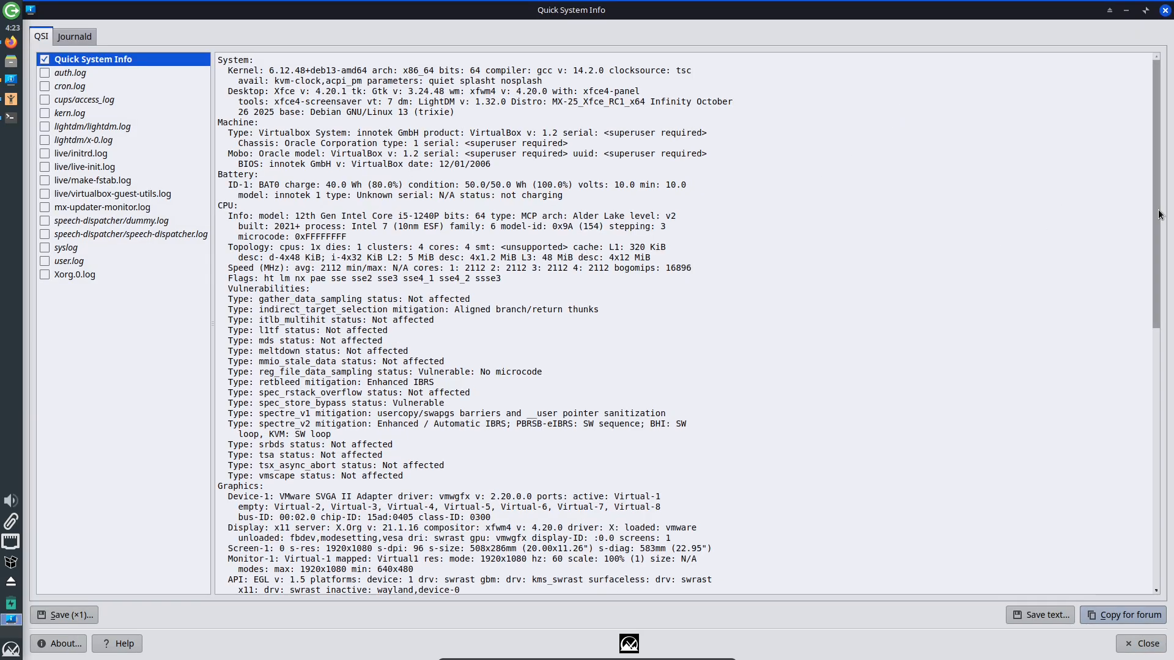
scroll("down", 3)
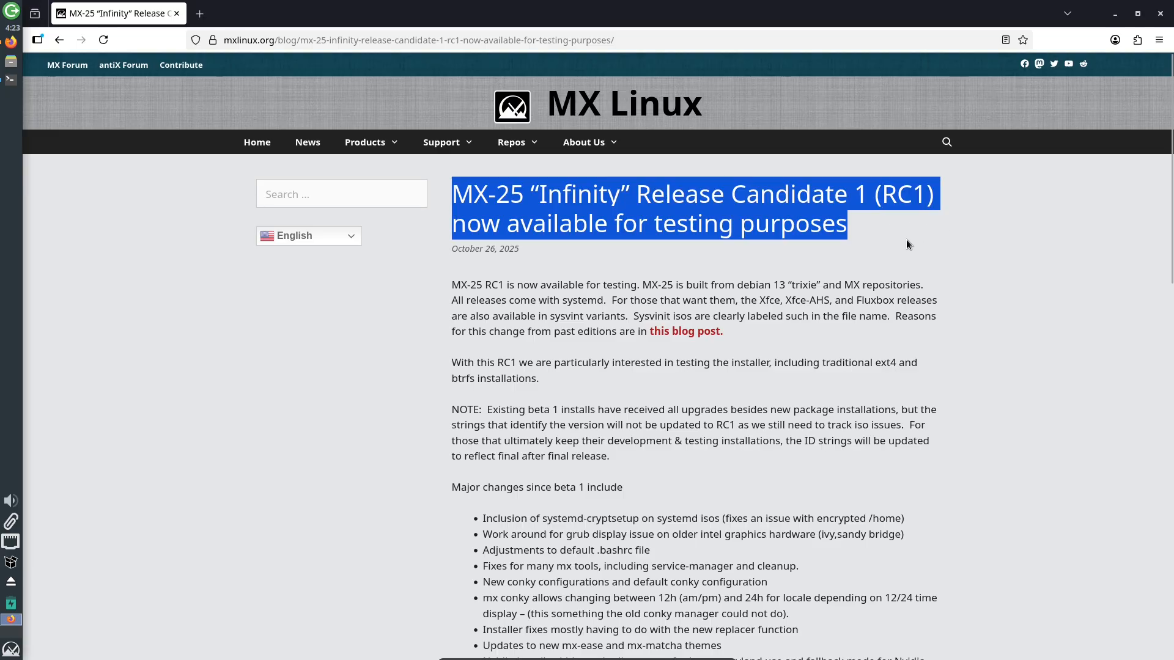
scroll("down", 3)
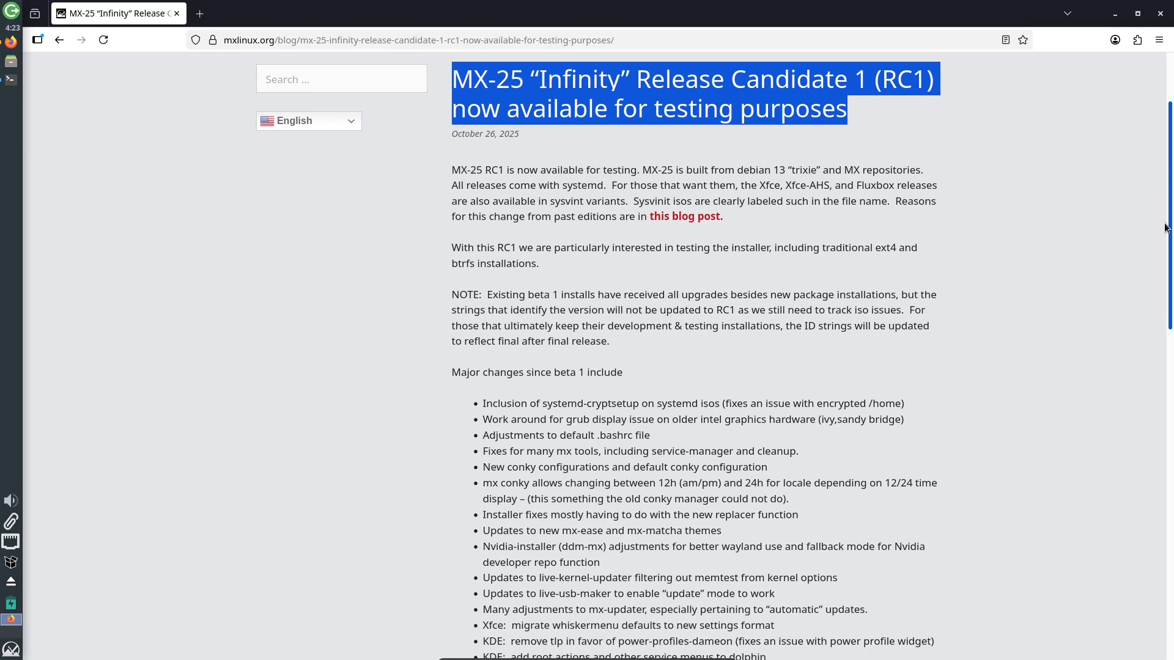
scroll("down", 3)
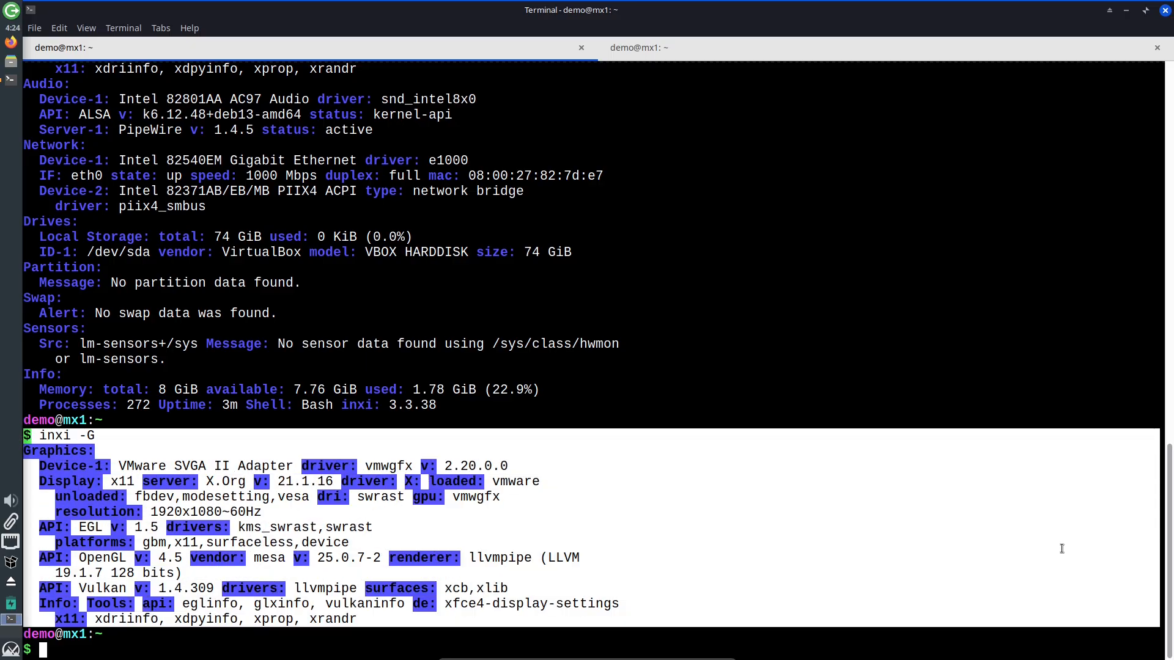
Run 'inxi -F' and 'inxi -b' in the terminal, then close the window with both tabs.
scroll("down", 3)
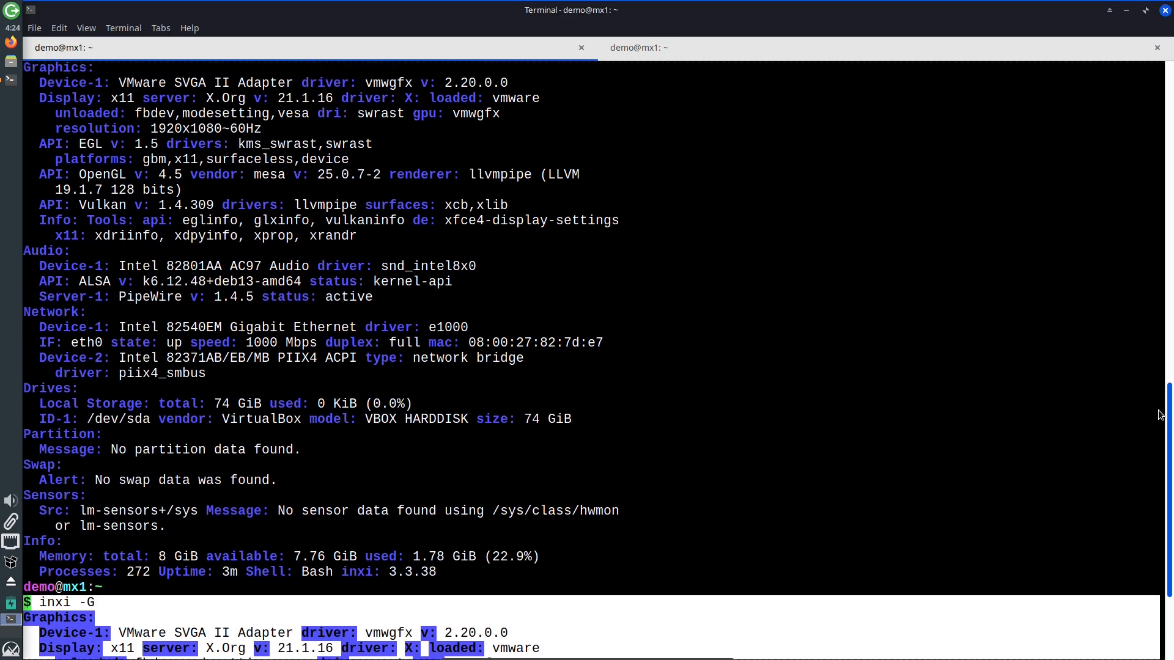
type("inxi -F")
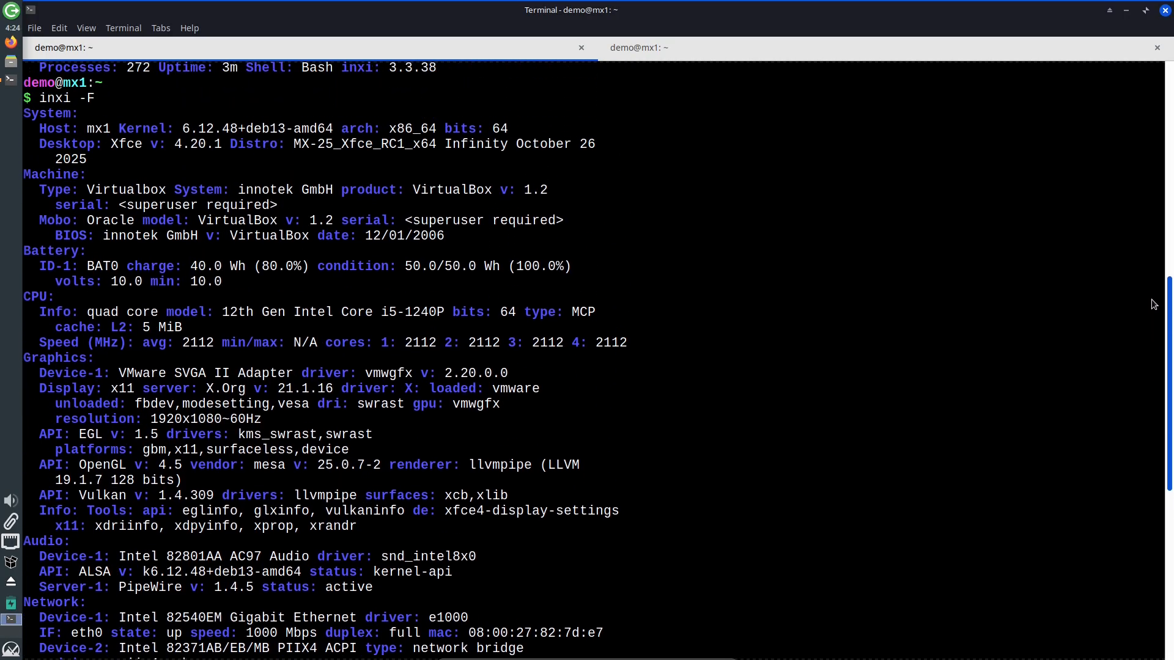
type("inxi -b")
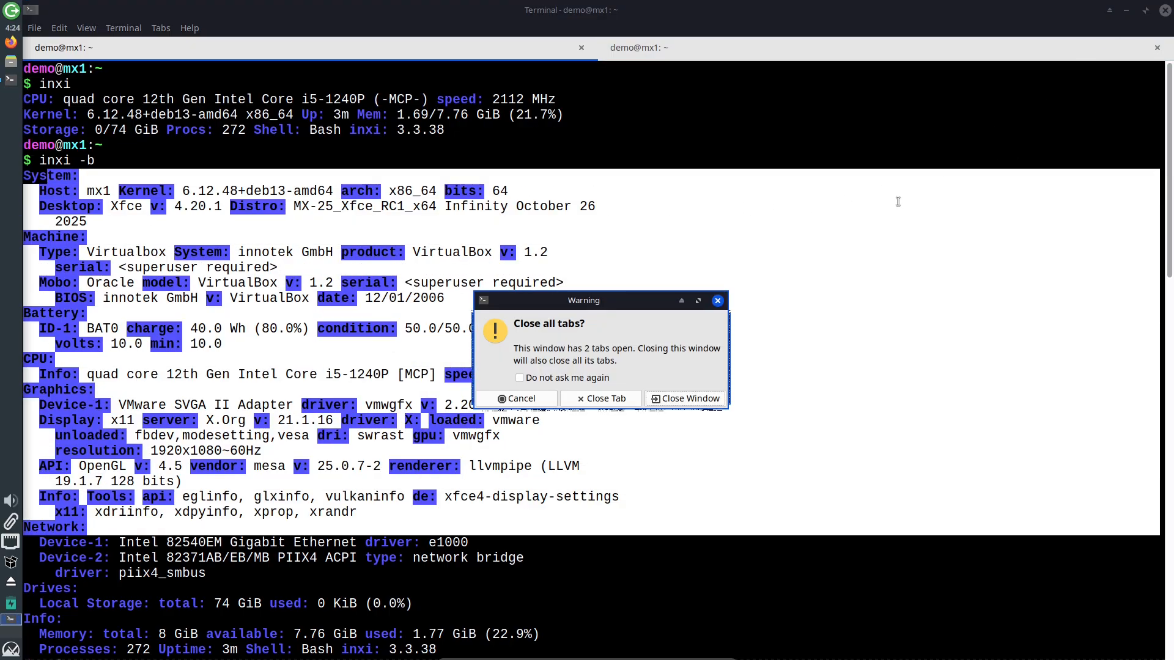
left_click(599, 397)
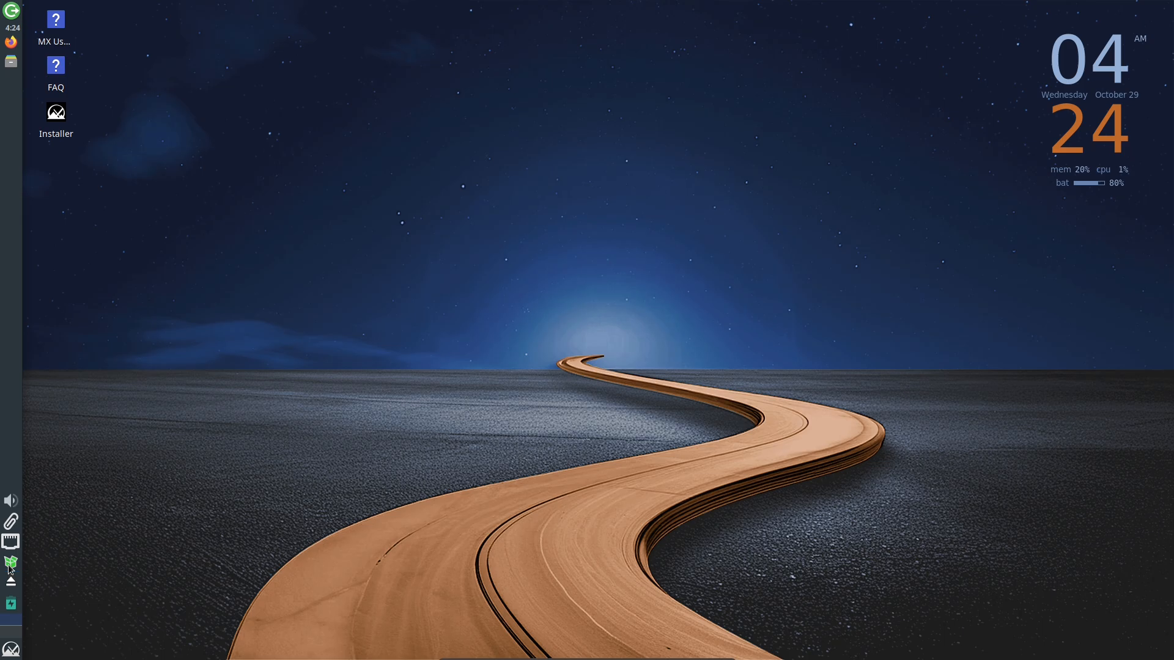
Launch Synaptic from the MX Updater tray menu, authenticate and dismiss the introduction.
left_click(11, 564)
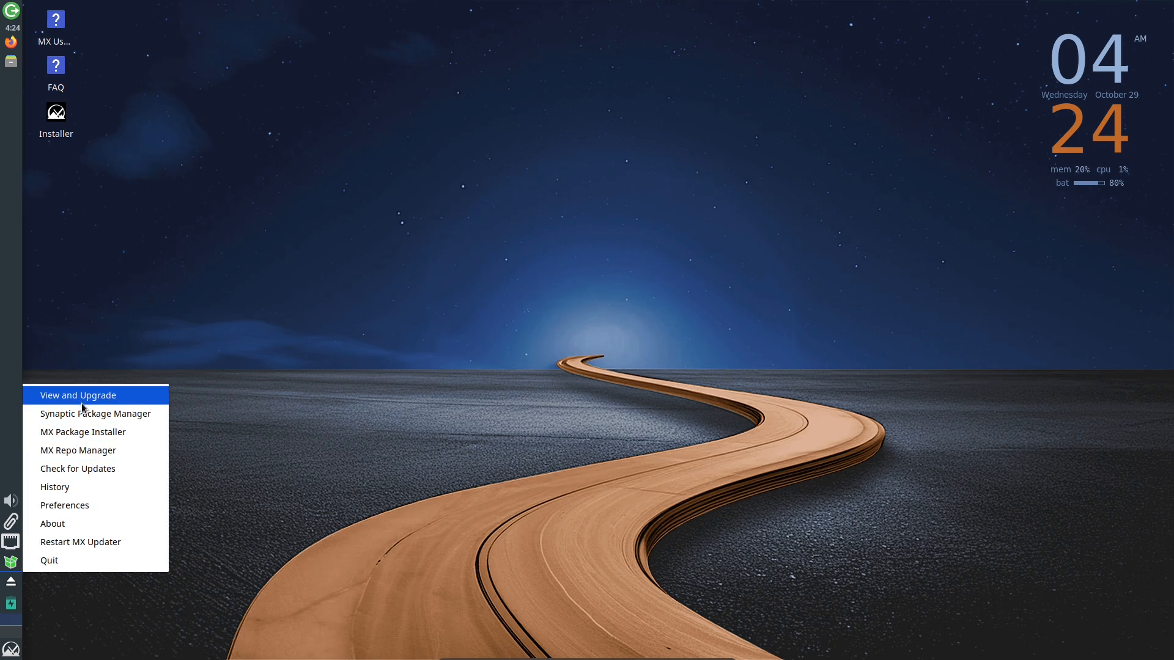
left_click(95, 413)
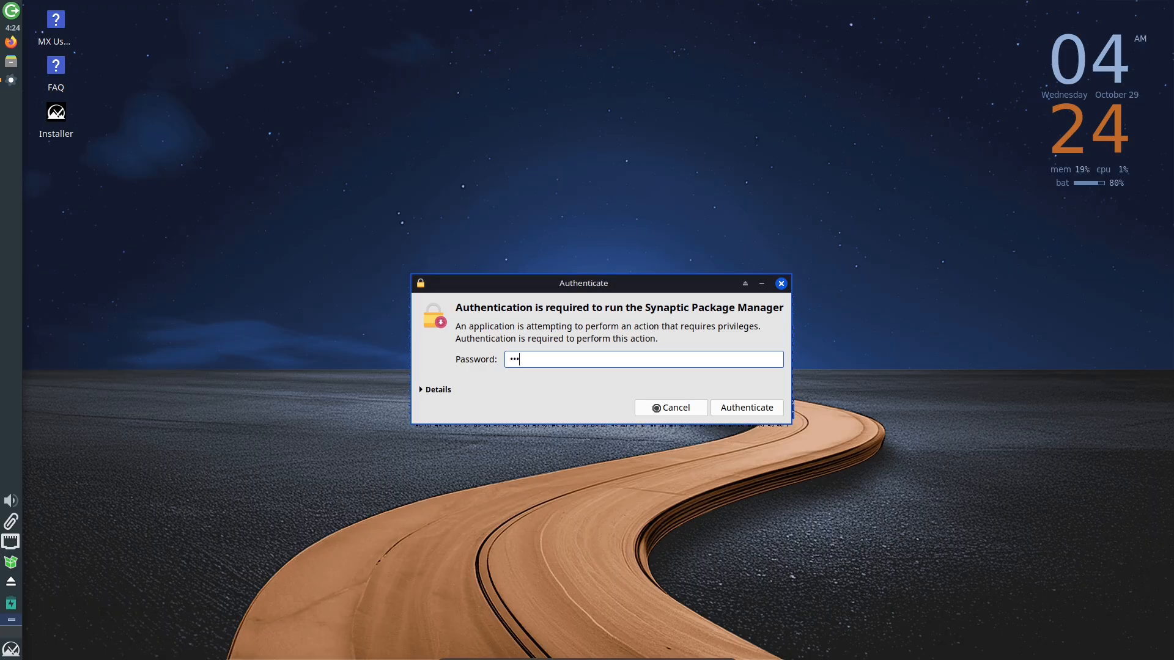
left_click(746, 407)
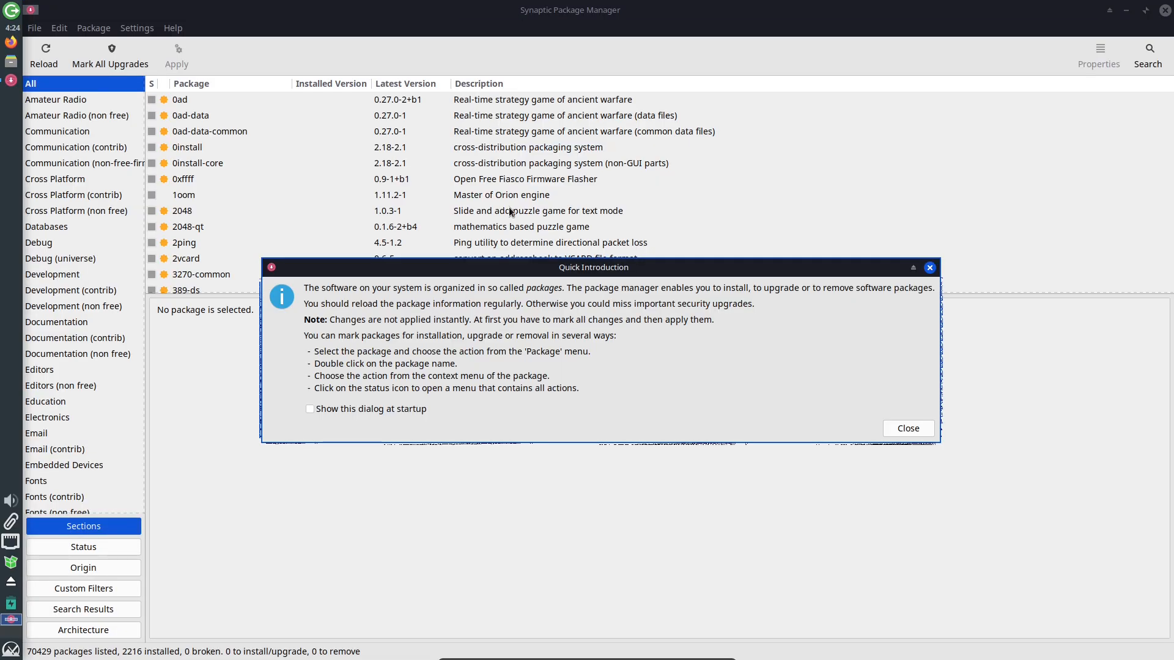
left_click(906, 428)
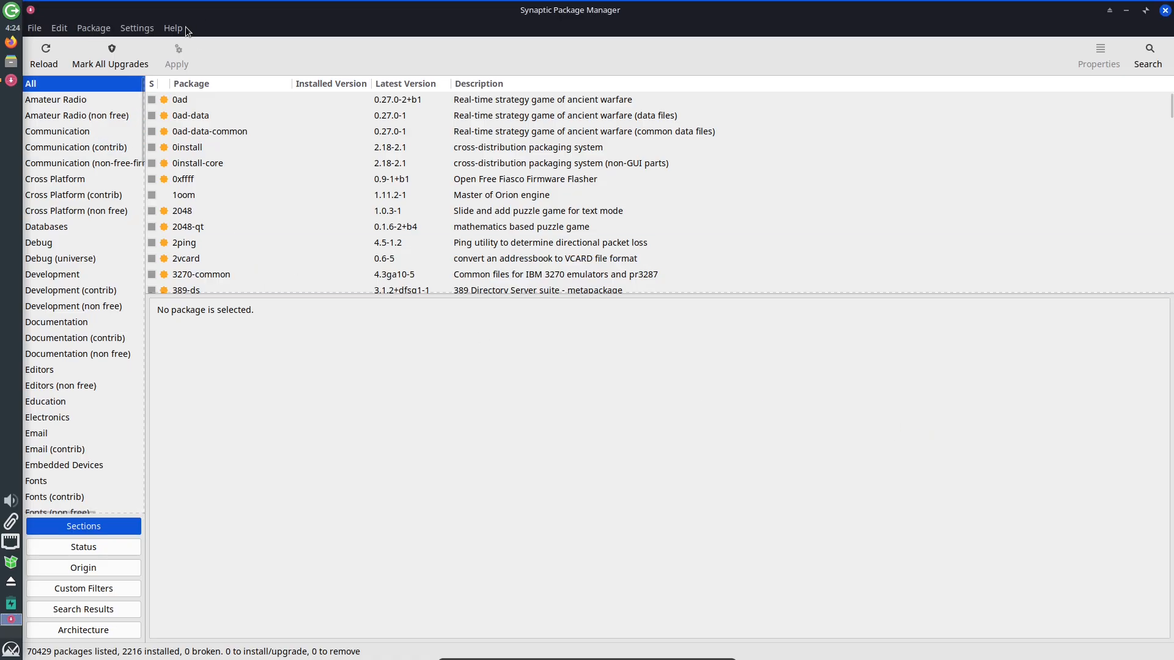
View Synaptic's Help > About dialog, then scroll the package list.
left_click(173, 29)
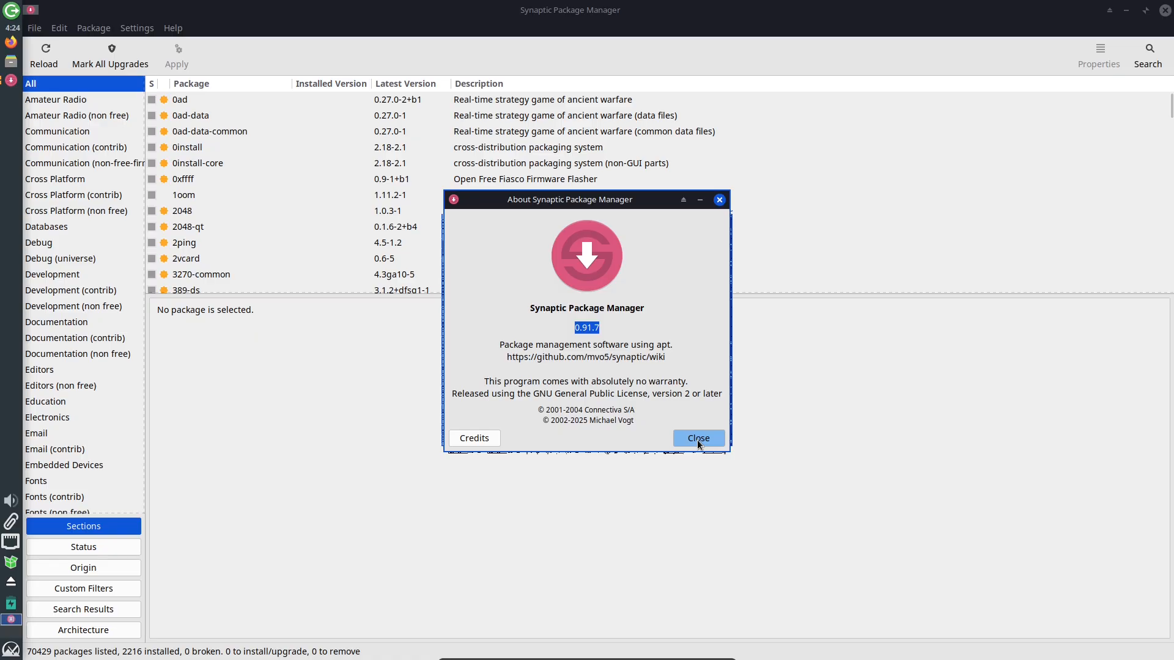
left_click(696, 437)
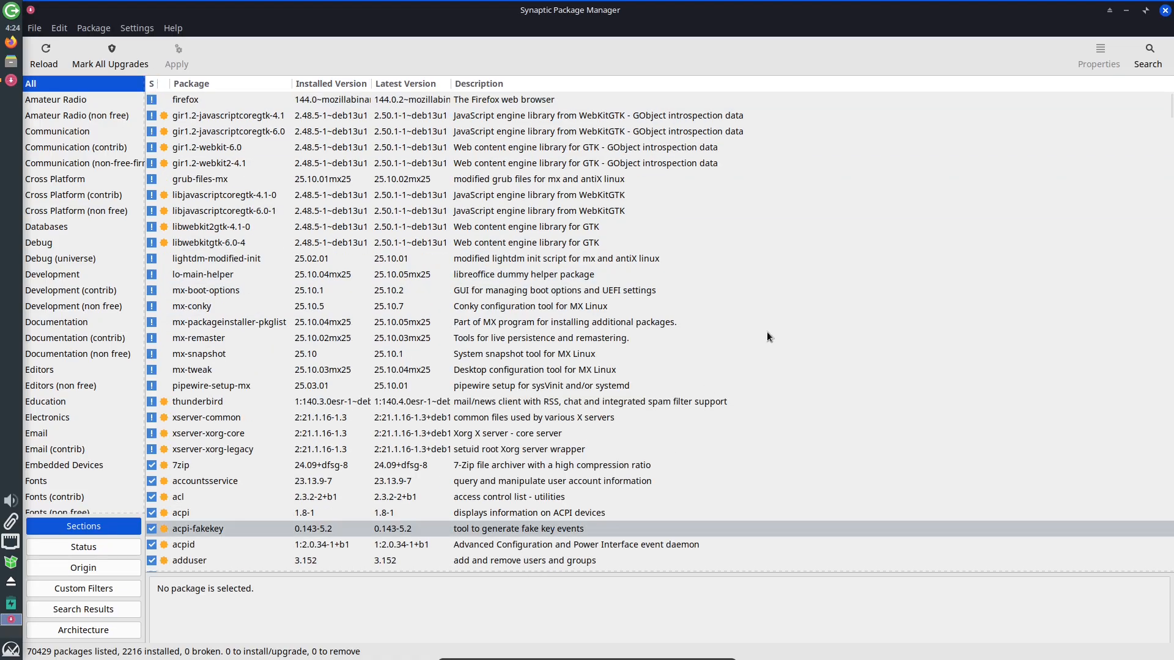
scroll("down", 3)
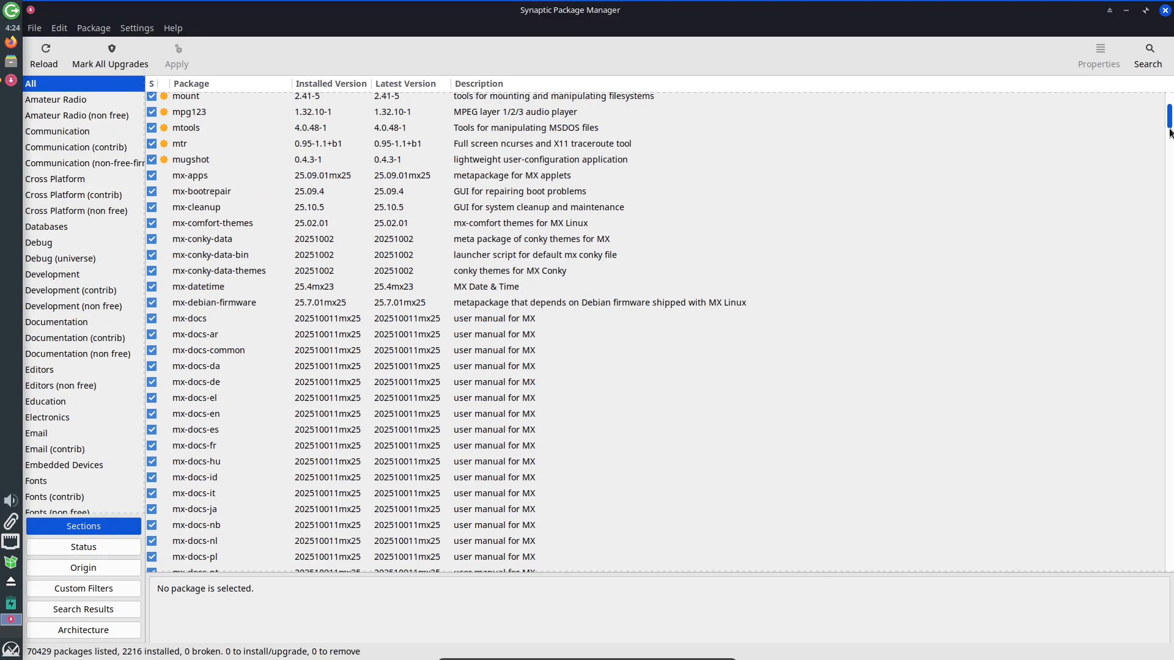
scroll("down", 3)
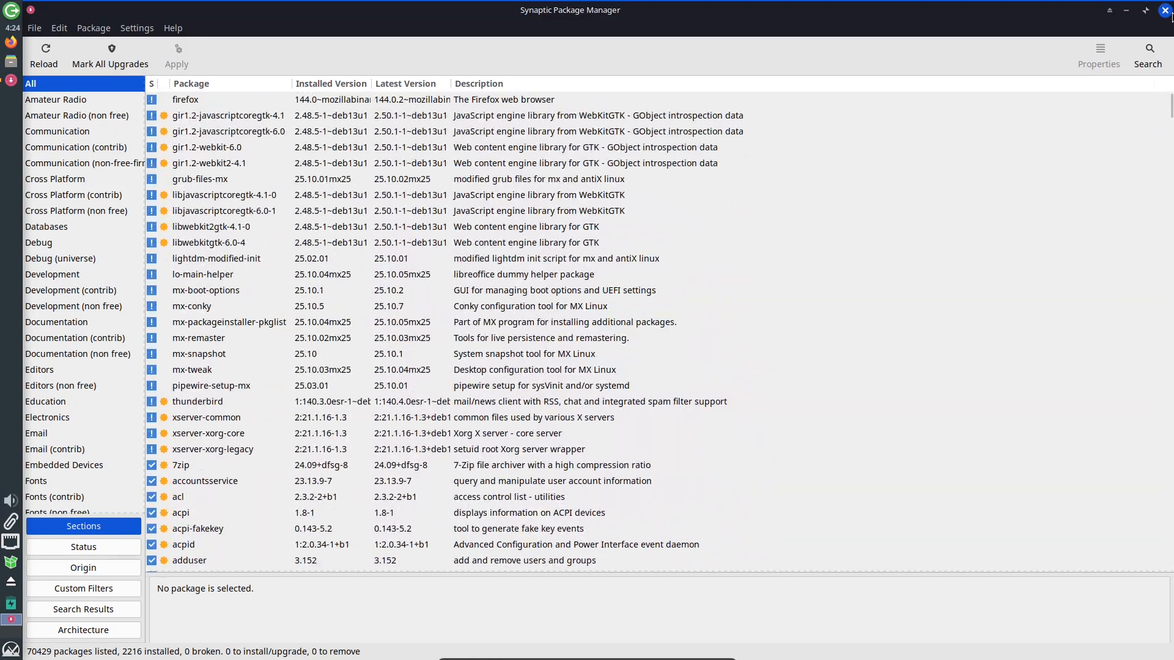
Close Synaptic and browse the Whisker Menu's All, Accessories, Development, Games and Internet categories.
left_click(1163, 9)
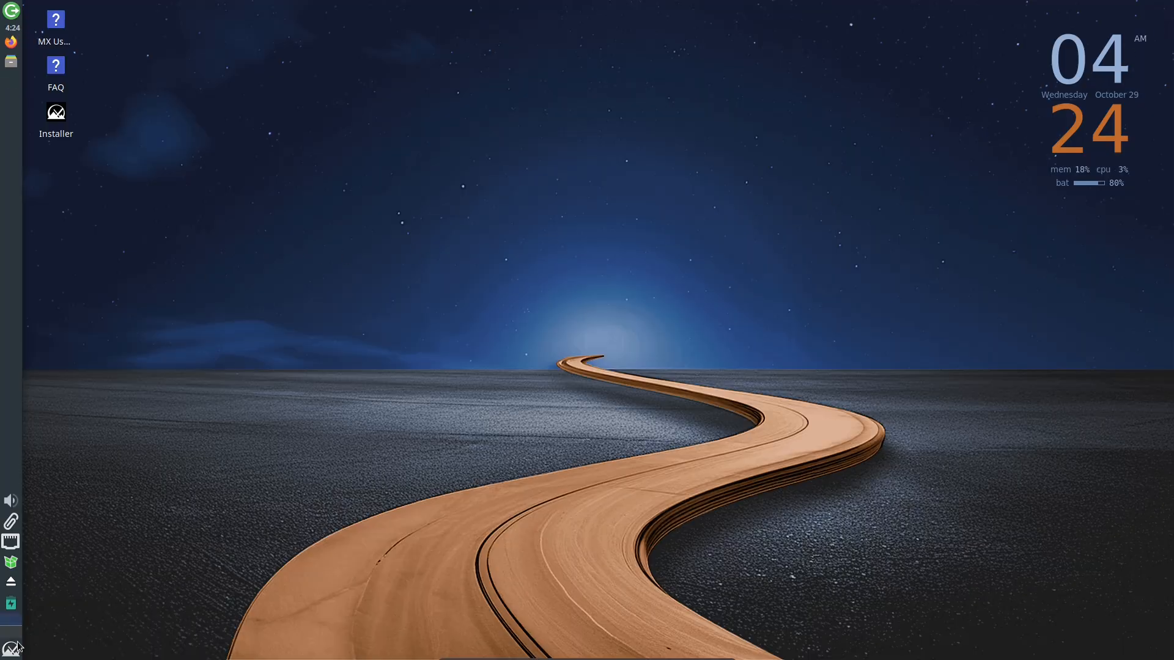
left_click(11, 648)
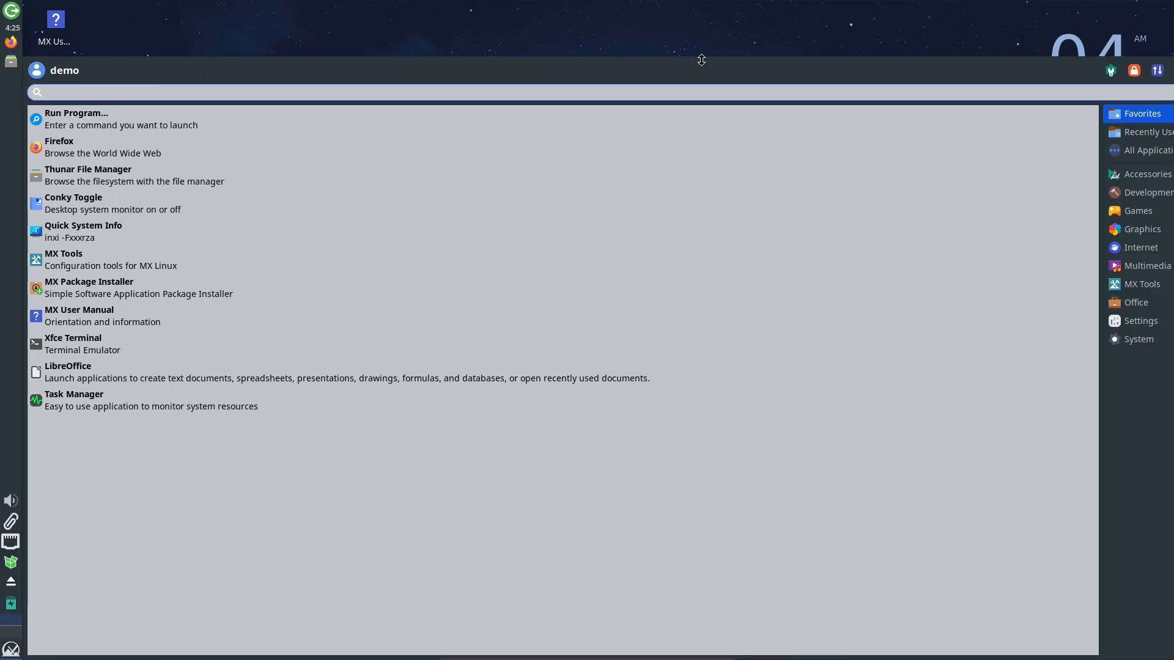
left_click(1146, 149)
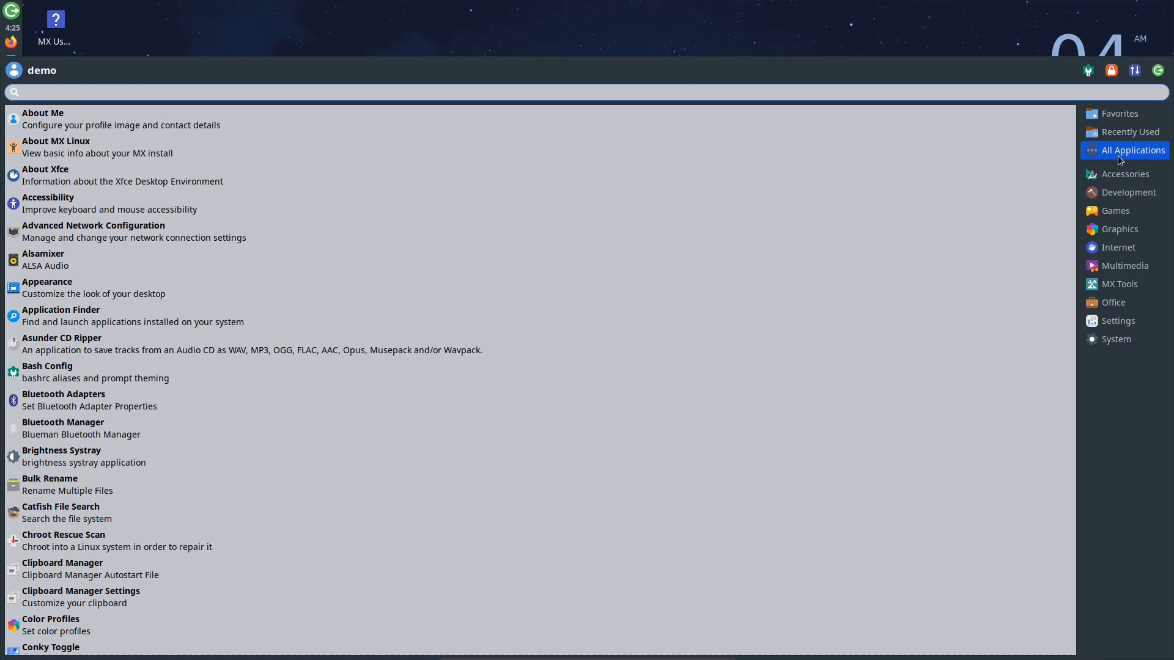
left_click(1125, 174)
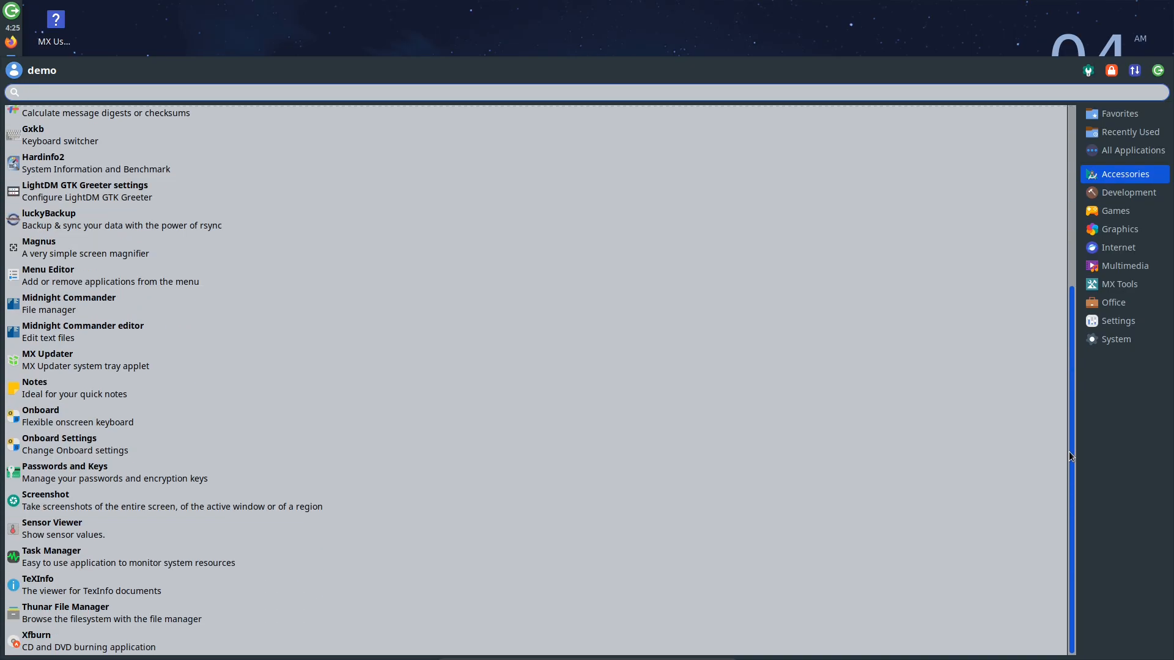
left_click(1127, 192)
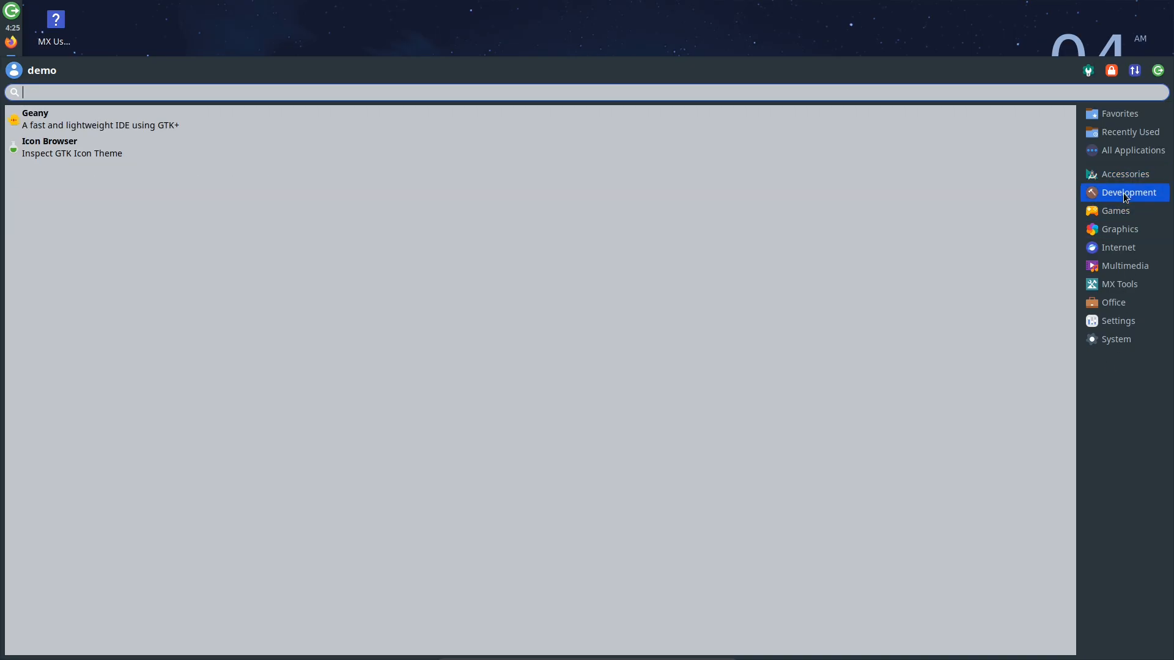
left_click(1115, 210)
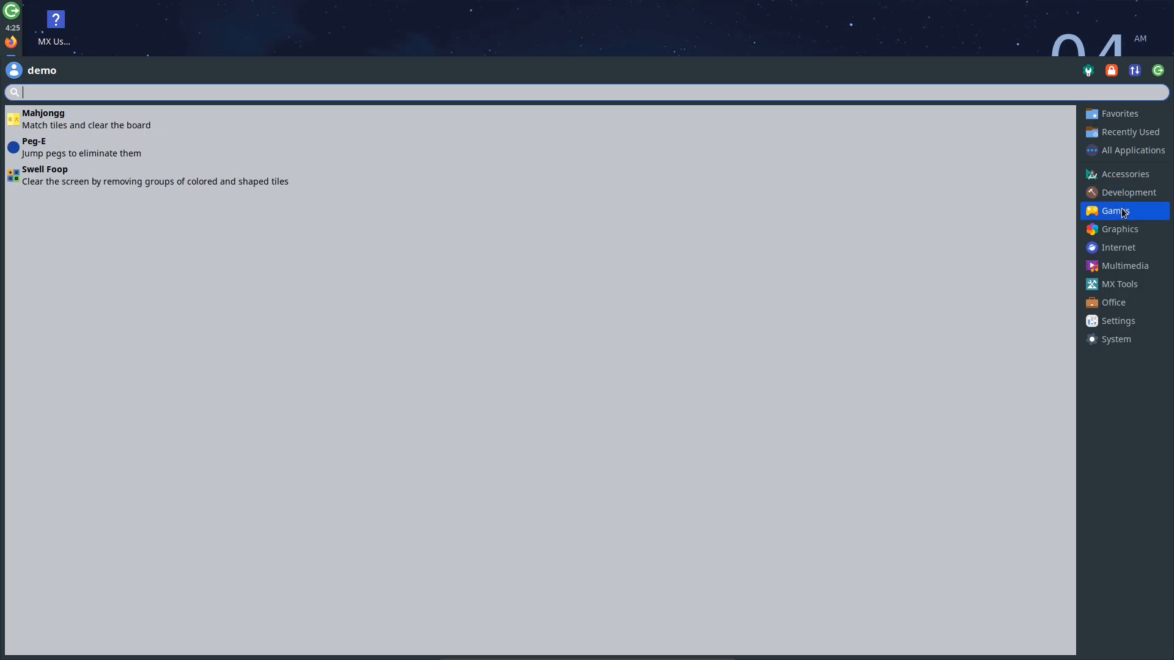
left_click(1118, 247)
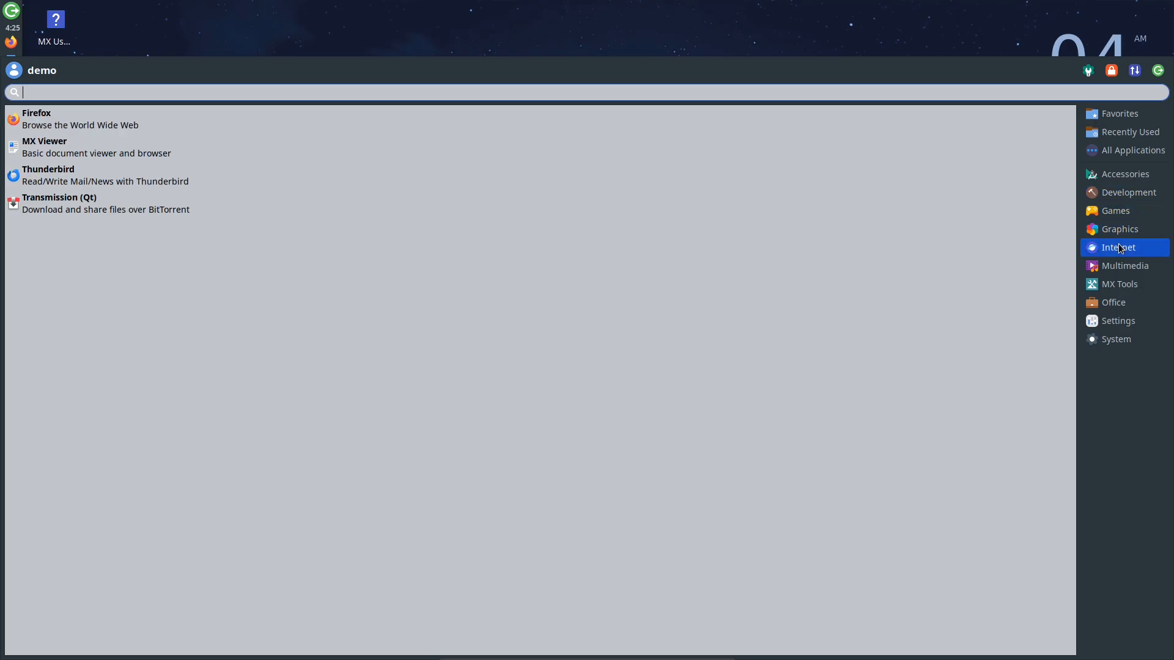
Browse the Multimedia, MX Tools, Settings and System categories, then launch Task Manager.
left_click(1125, 265)
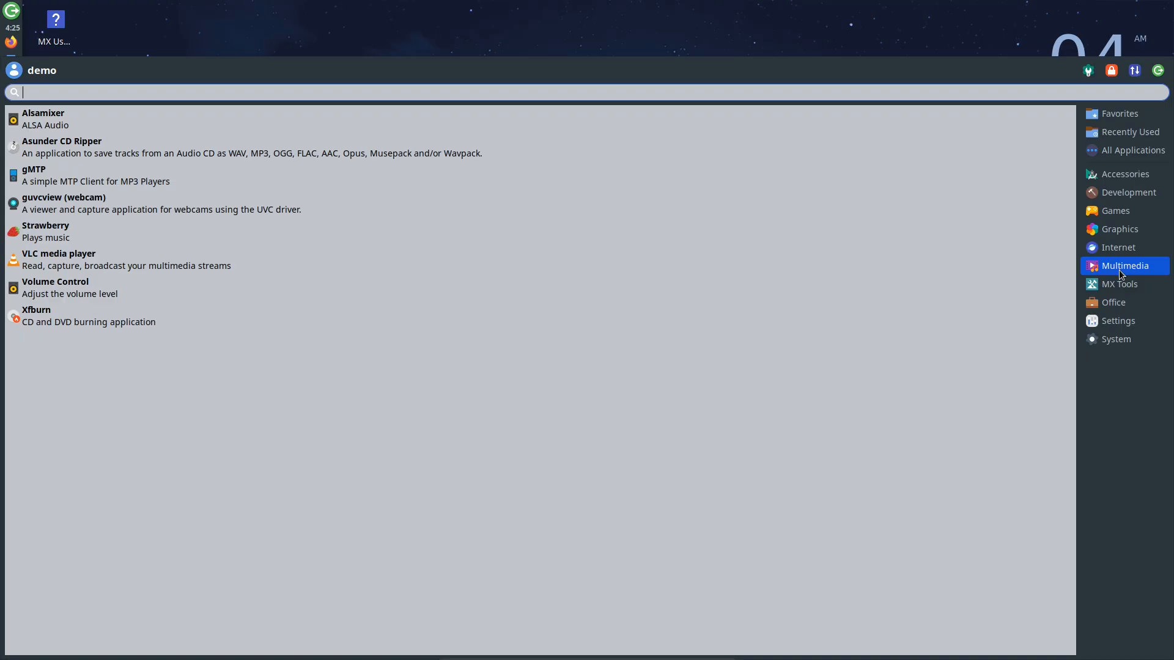
left_click(1120, 284)
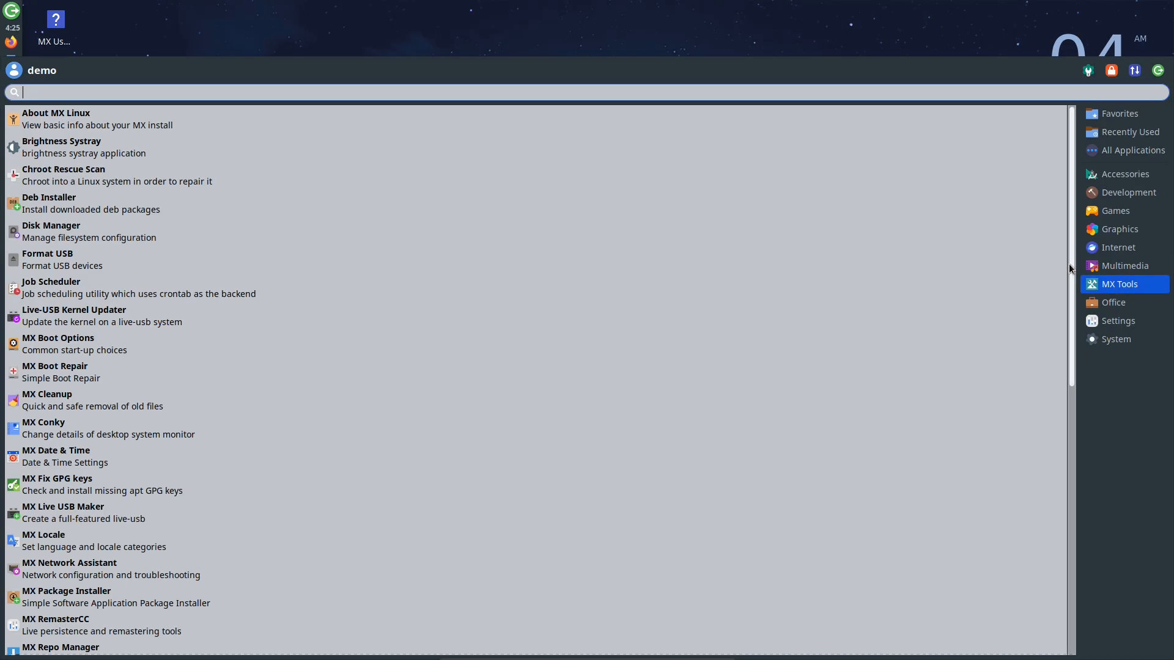
scroll("down", 3)
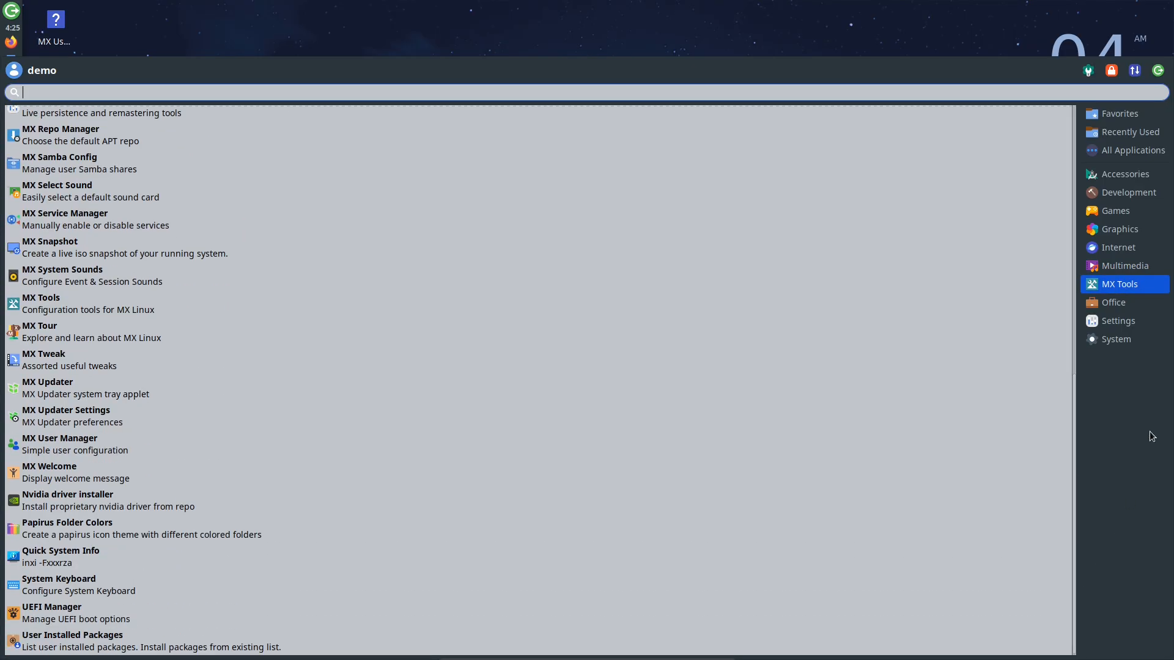
left_click(1119, 320)
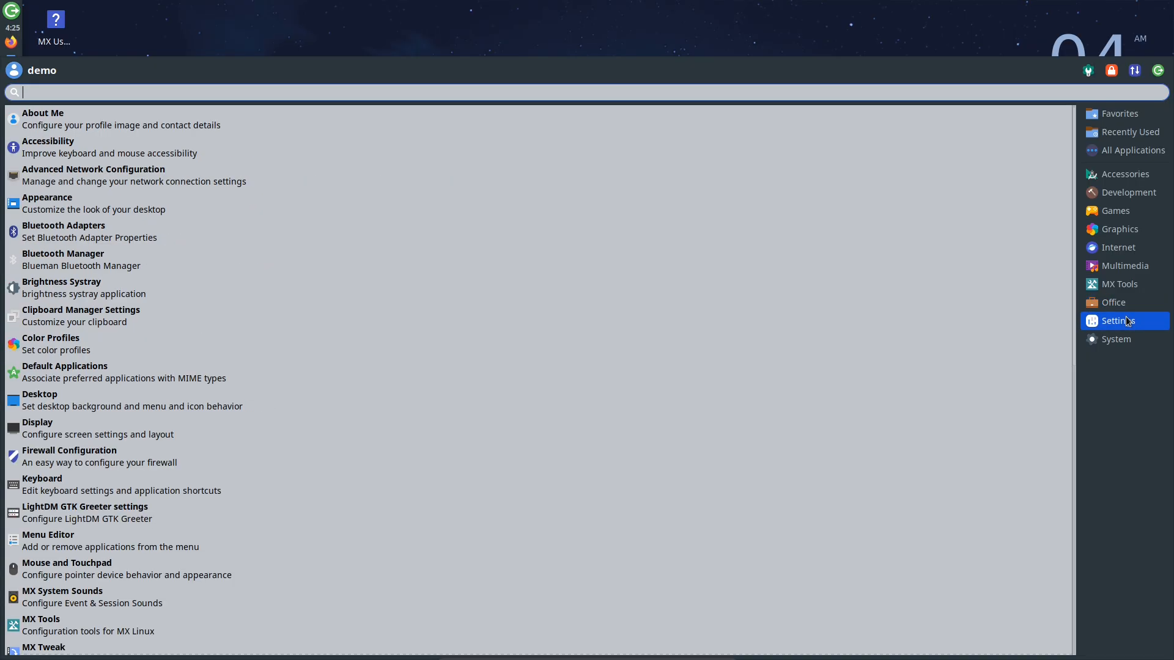
left_click(1118, 339)
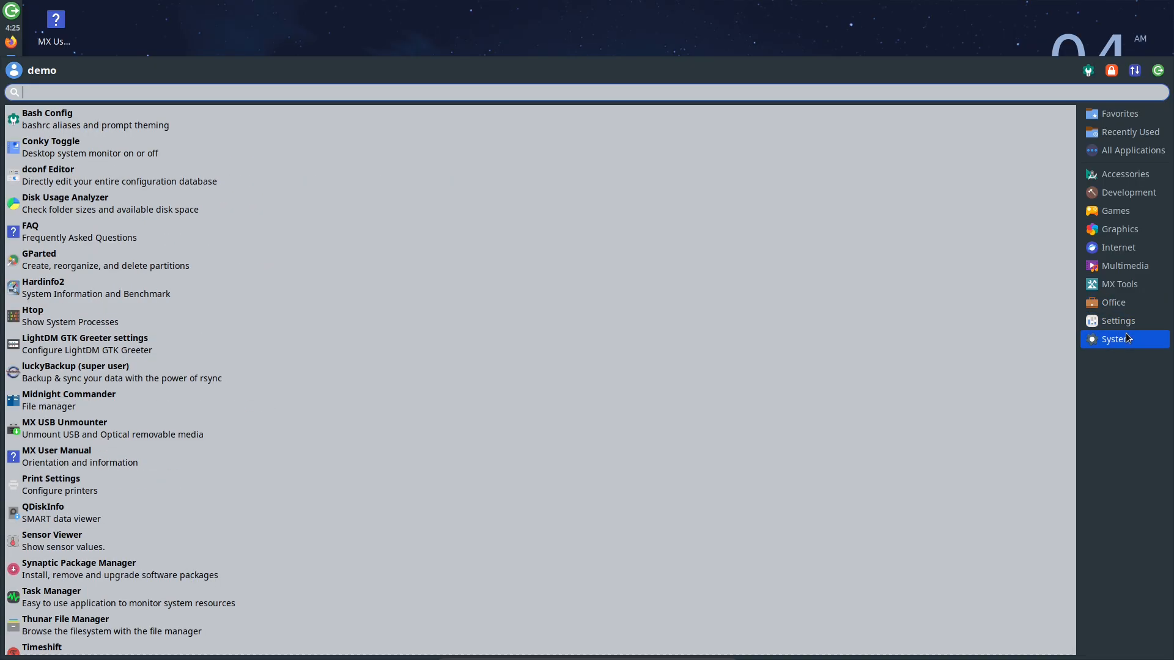
left_click(51, 590)
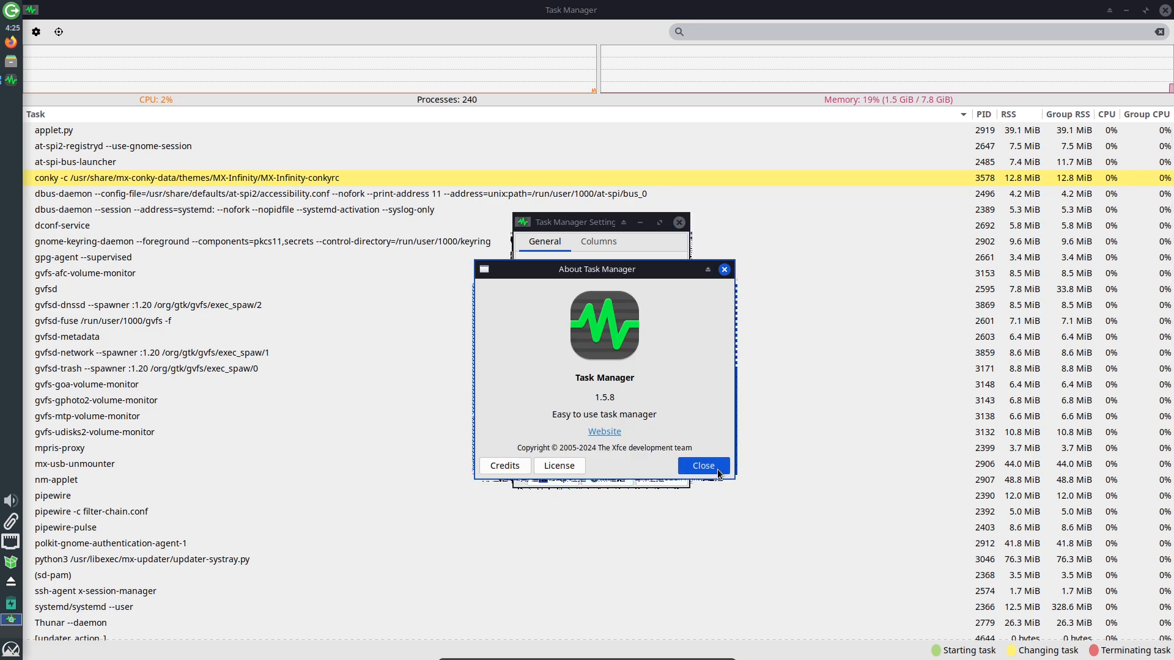
Dismiss Task Manager's About dialog and close the Task Manager window.
left_click(701, 465)
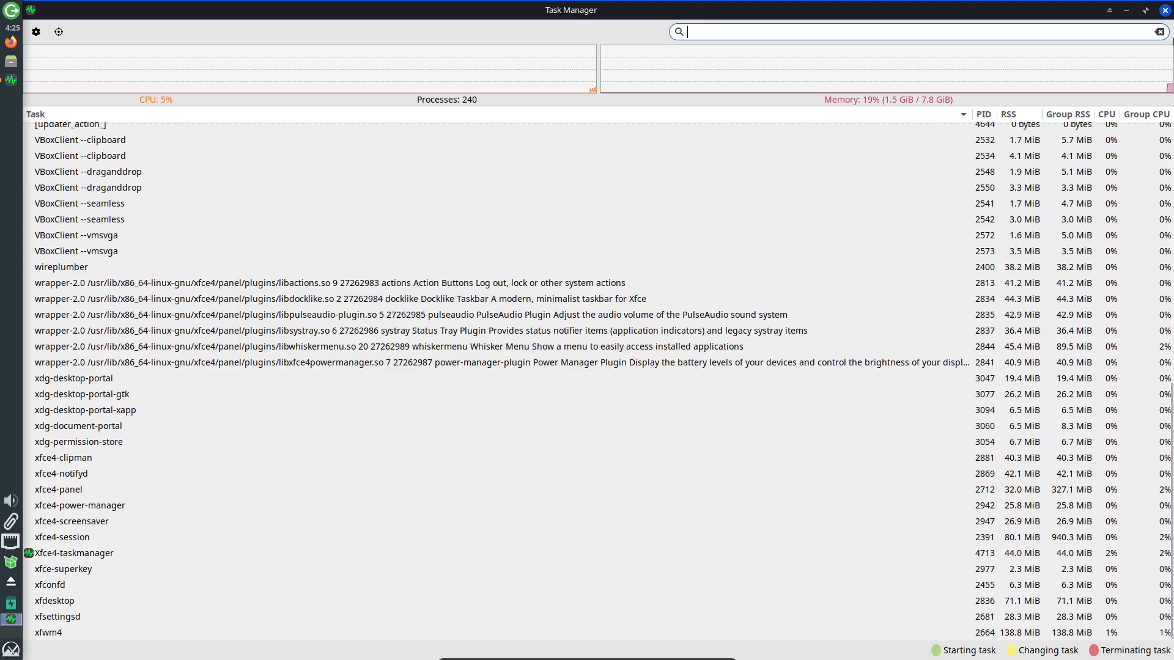
left_click(1165, 9)
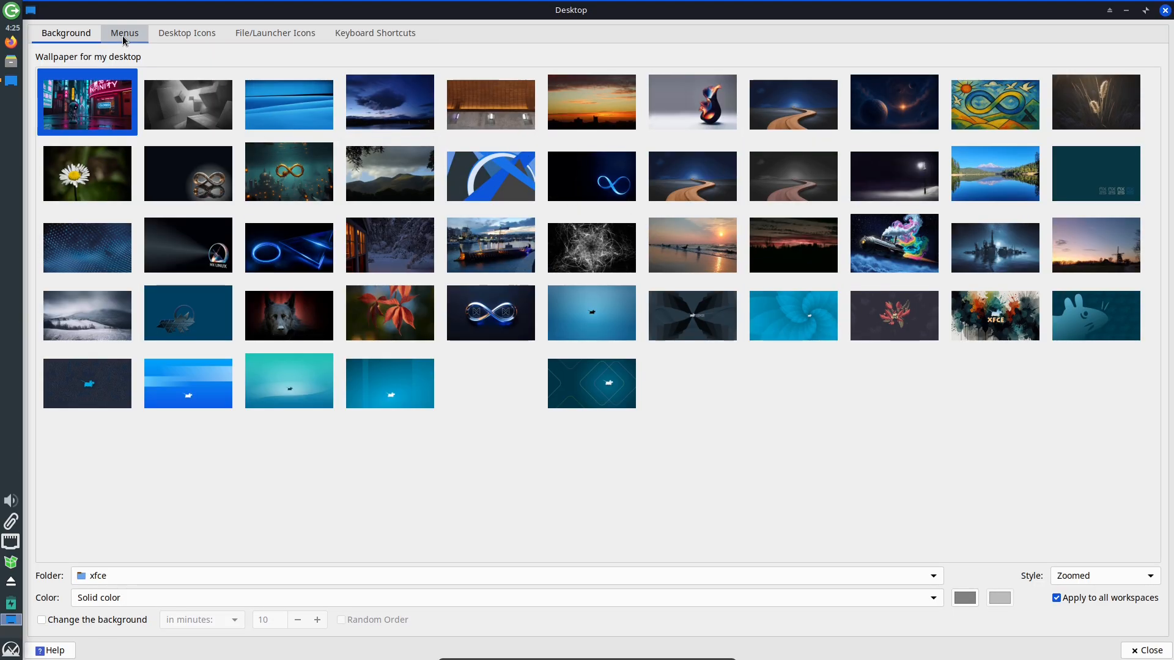
Review the File/Launcher Icons options, then return to the Background settings.
left_click(276, 33)
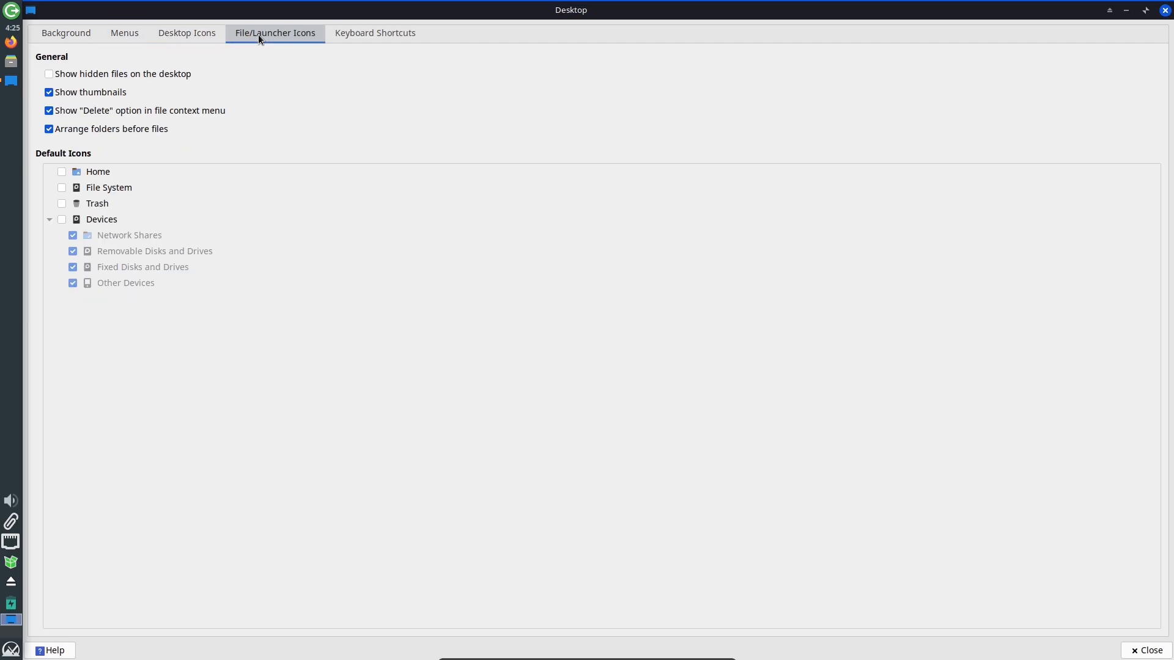
left_click(66, 33)
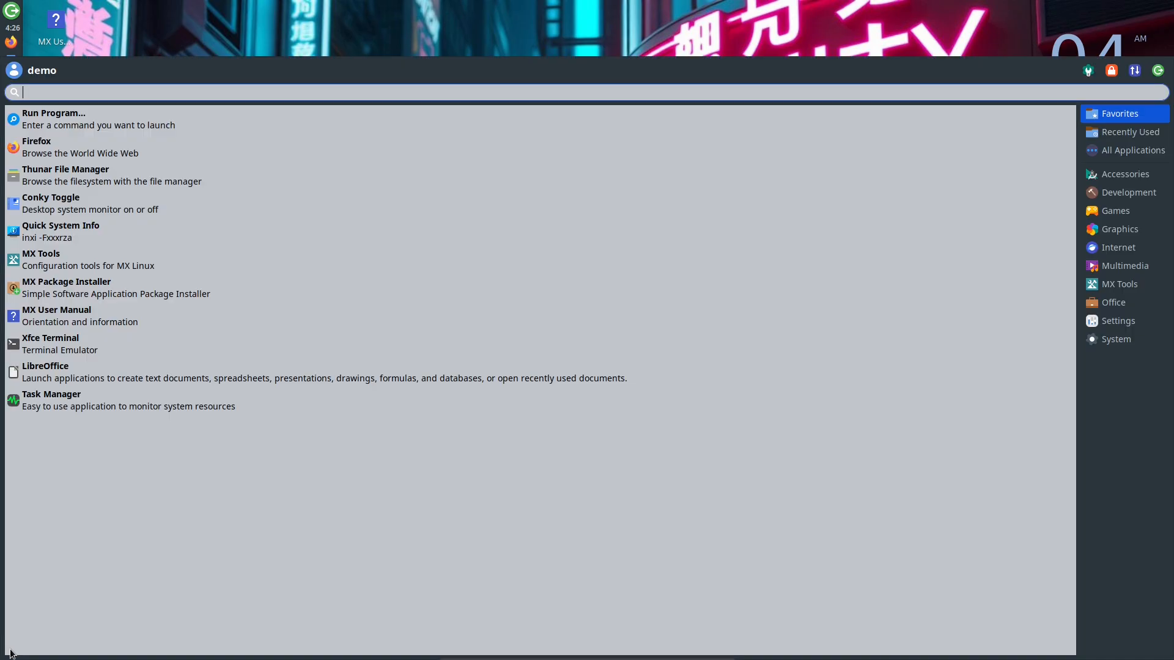
mouse_move(50, 629)
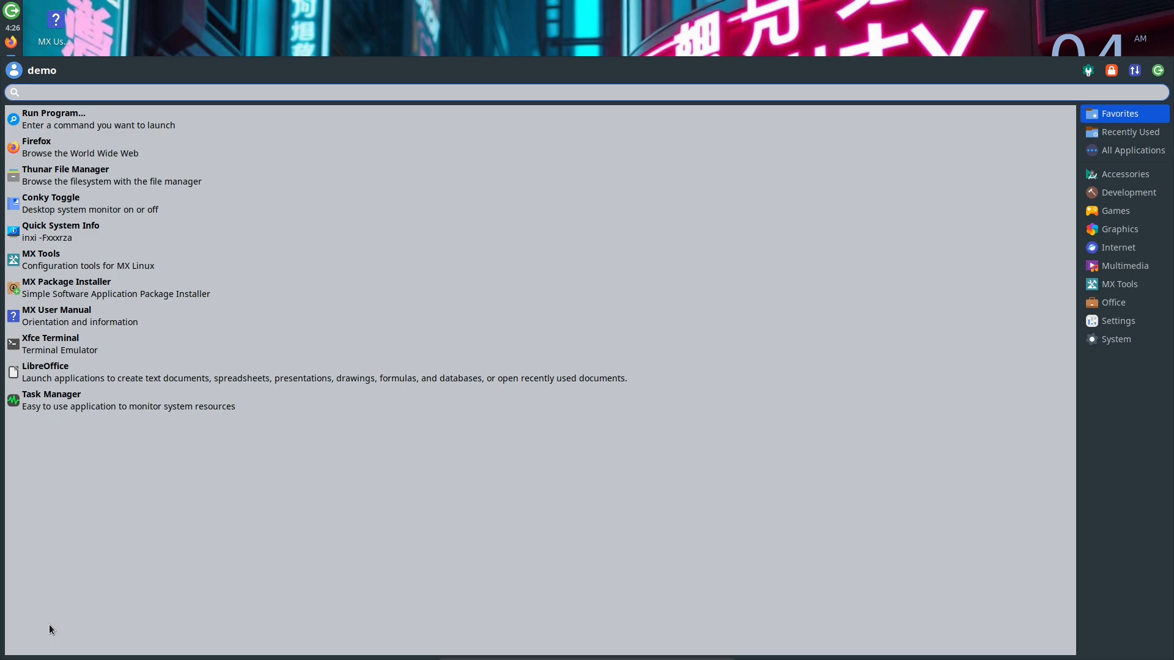
Search 'xfce' in the Whisker Menu and browse the System, Accessories, Games, Internet and MX Tools categories.
type("xfce")
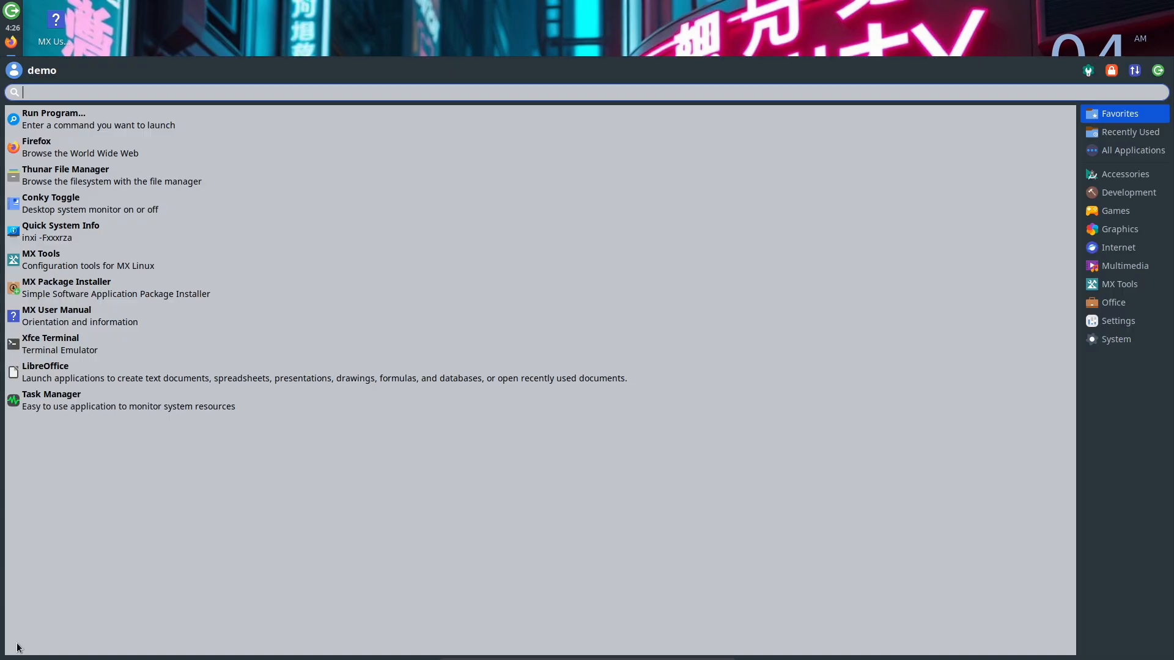
left_click(1115, 338)
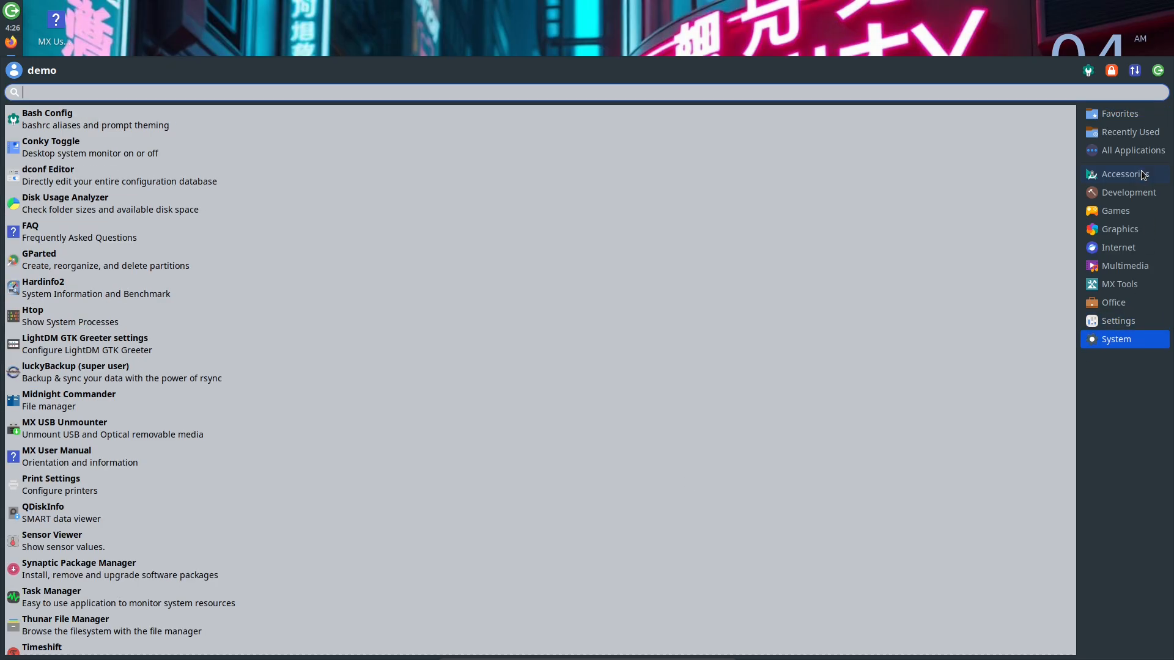
left_click(1121, 173)
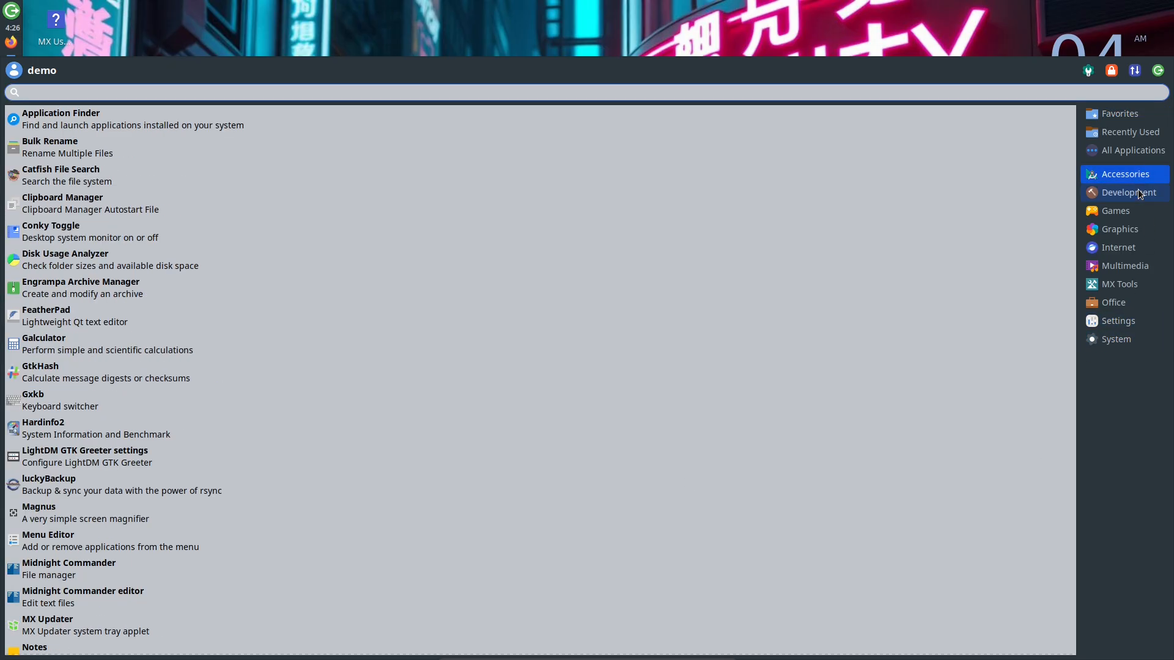
left_click(1115, 210)
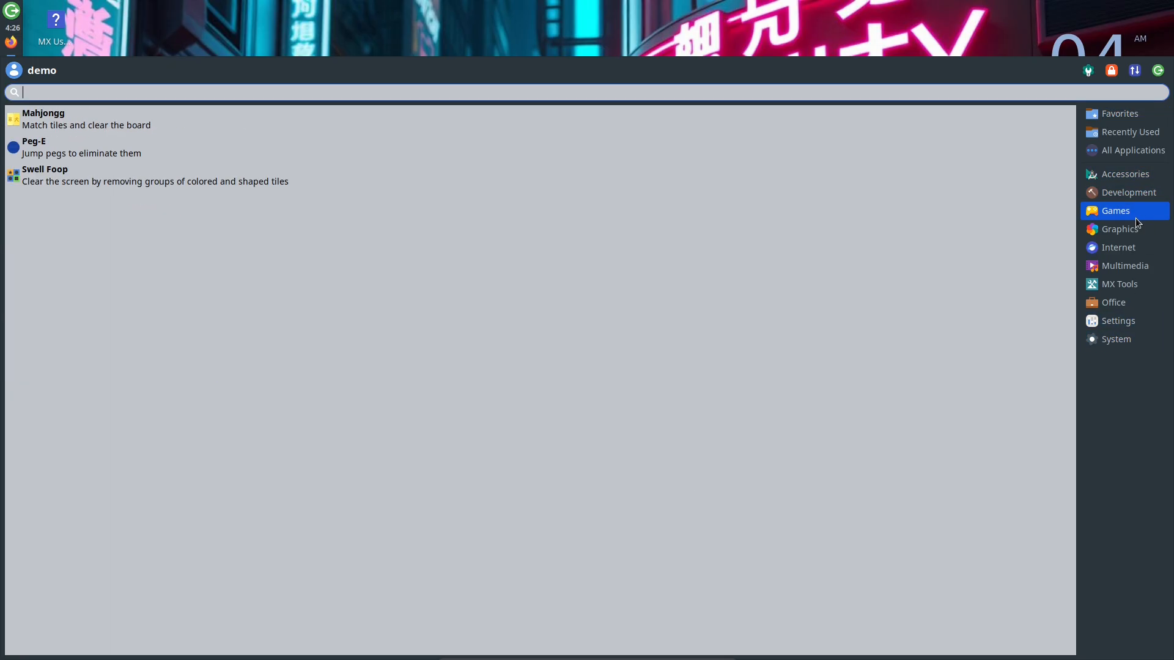
left_click(1116, 247)
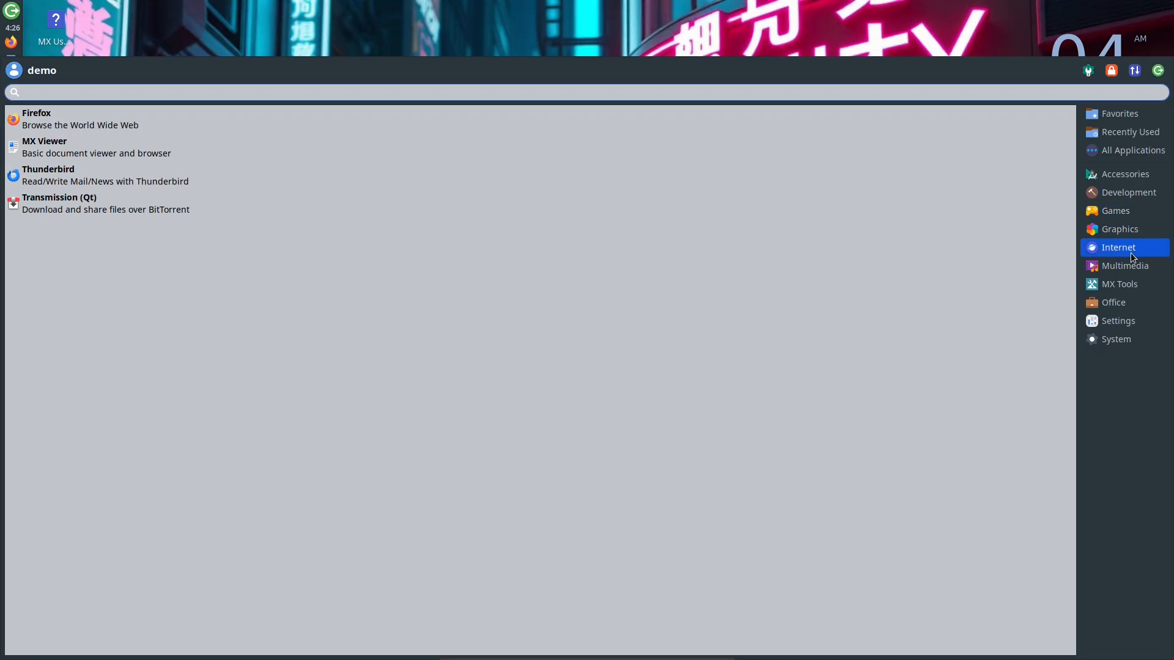
left_click(1121, 265)
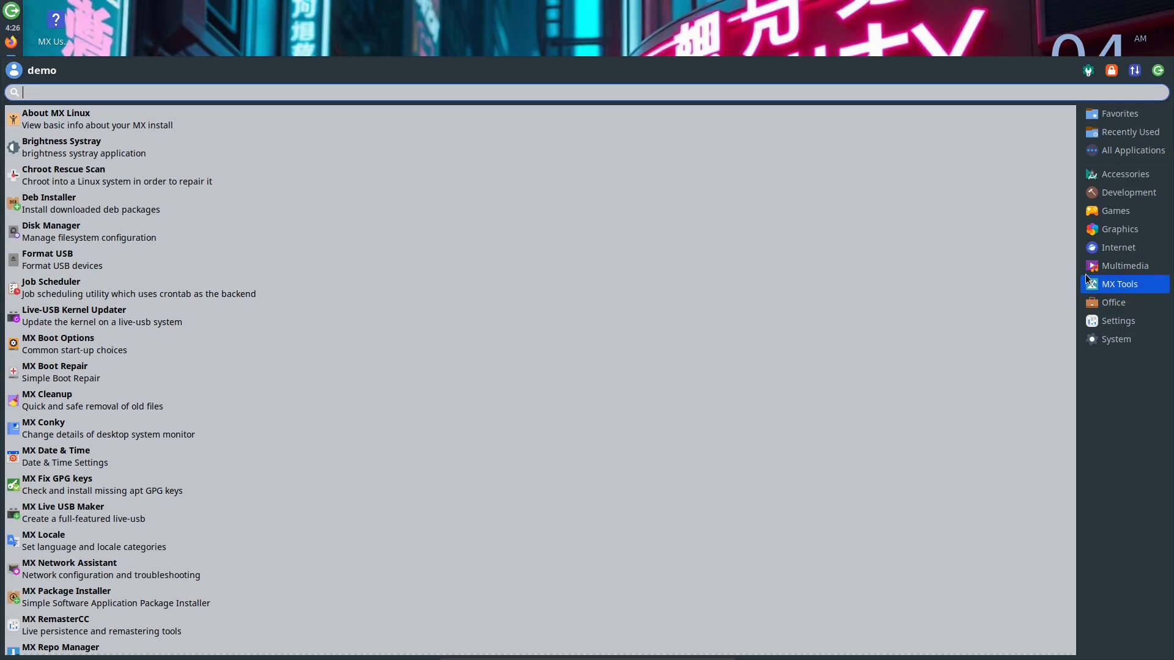
scroll("down", 3)
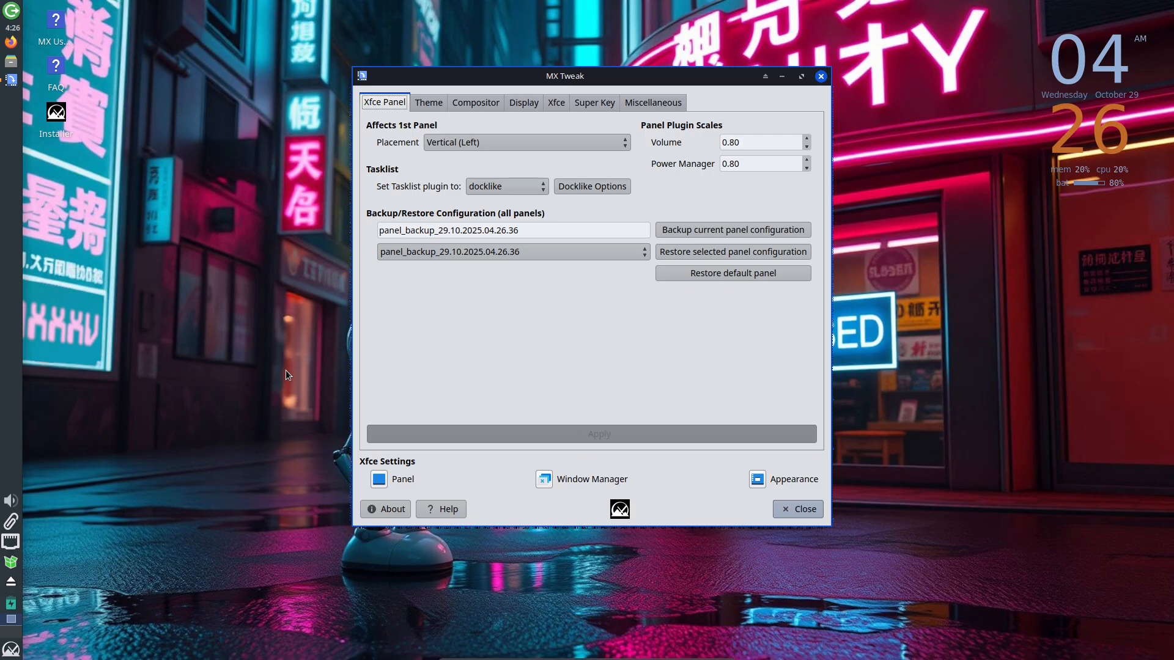
mouse_move(501, 284)
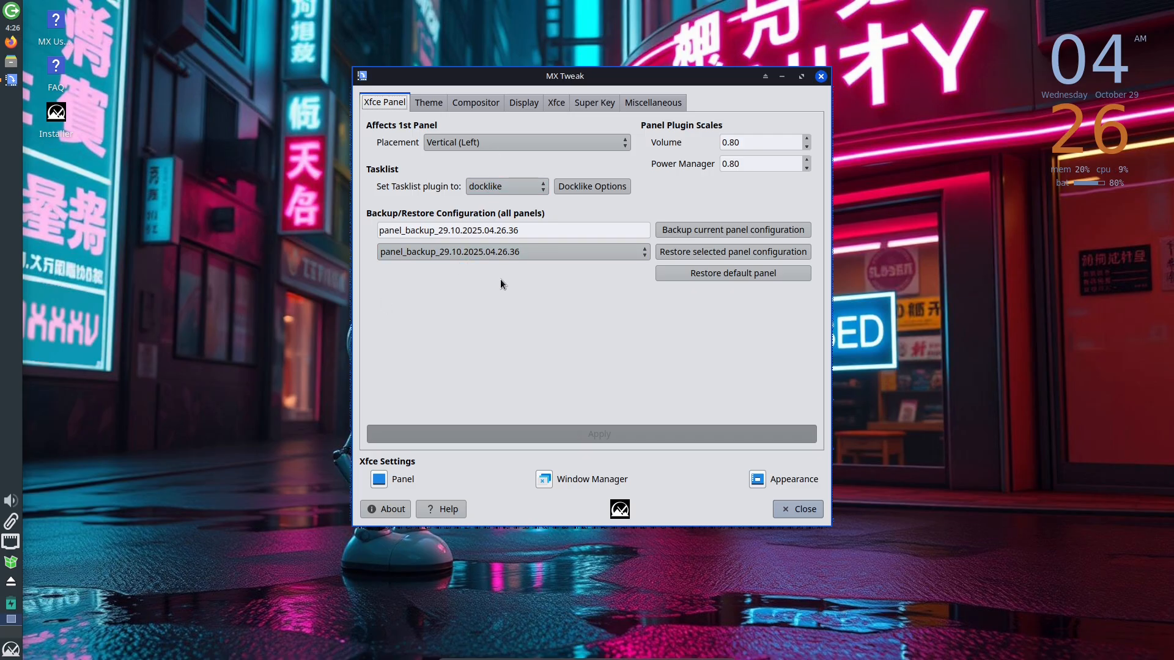
Review MX Tweak's Theme, Display, Super Key and Miscellaneous tabs, then view and dismiss its About info.
left_click(428, 102)
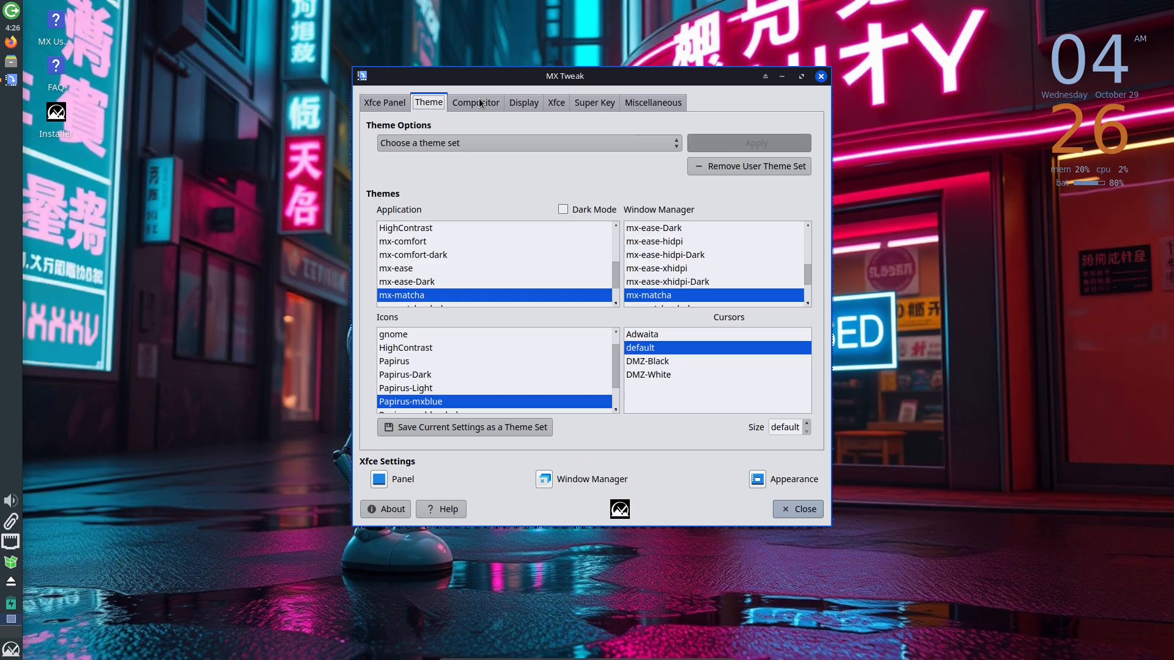
left_click(523, 103)
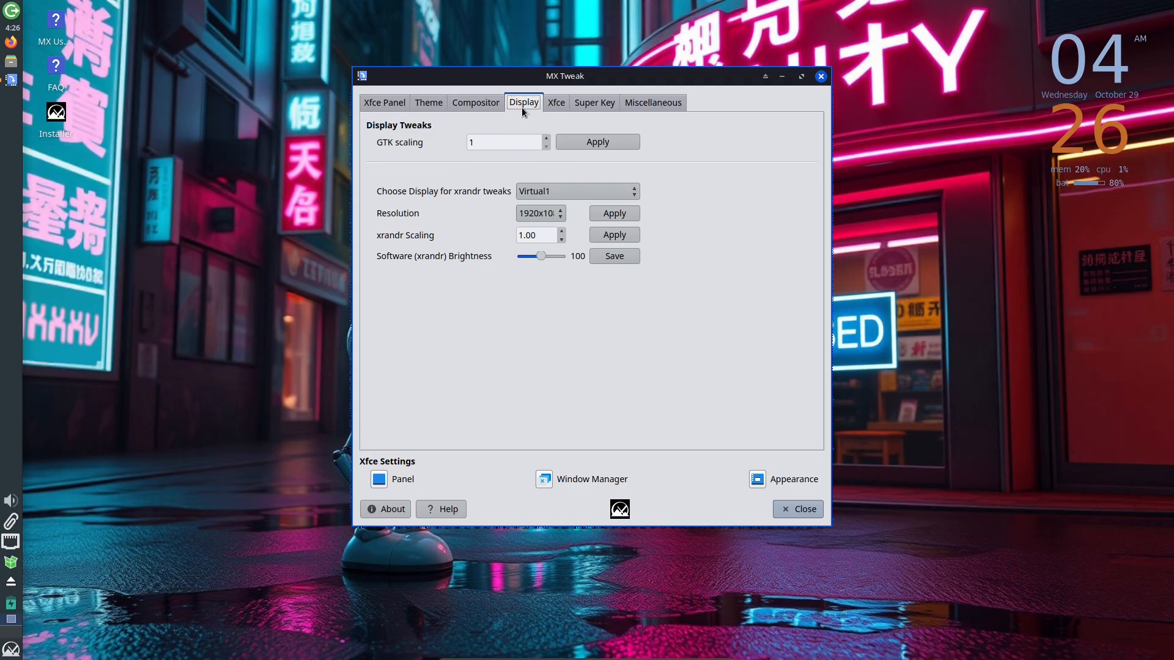
left_click(594, 103)
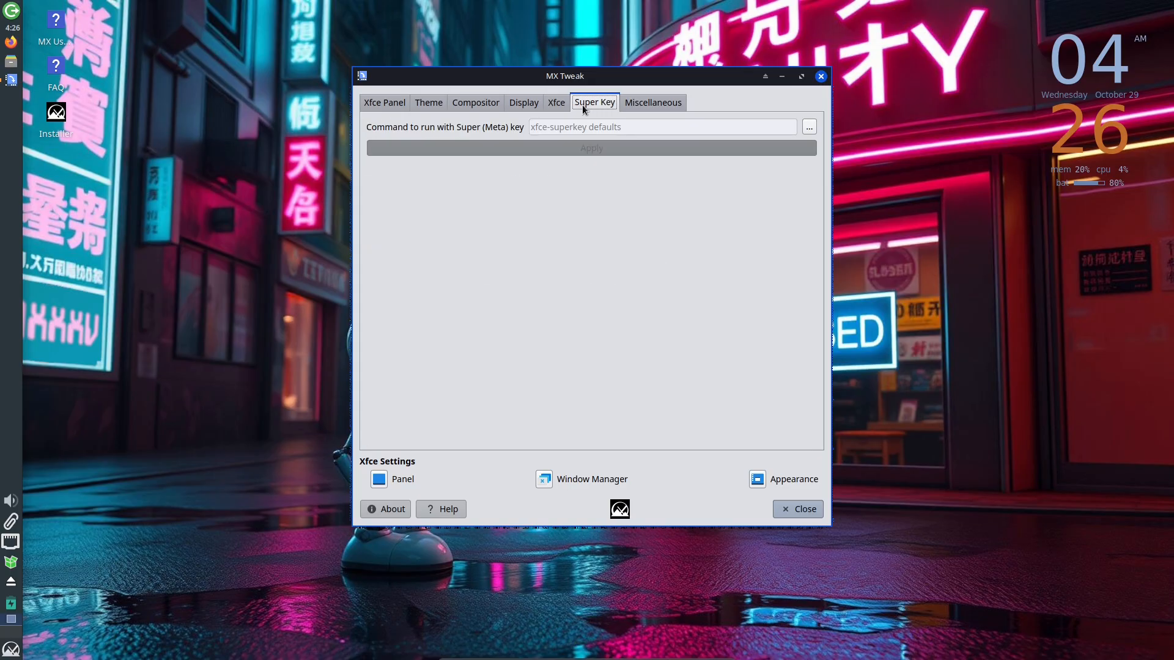
left_click(652, 101)
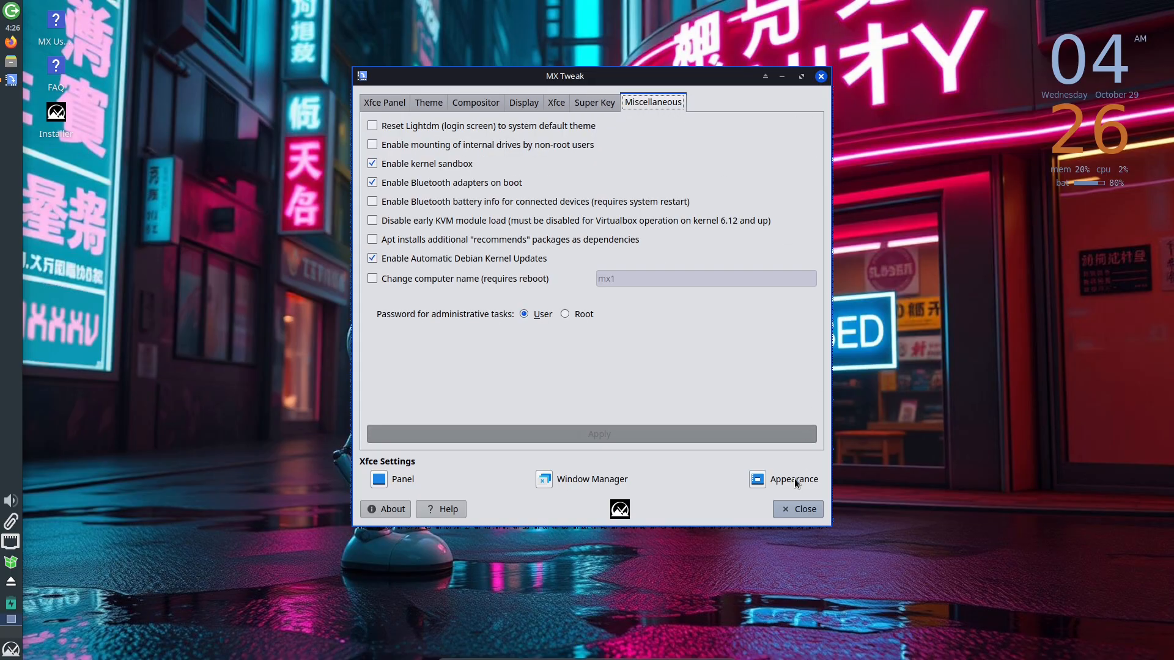
left_click(385, 509)
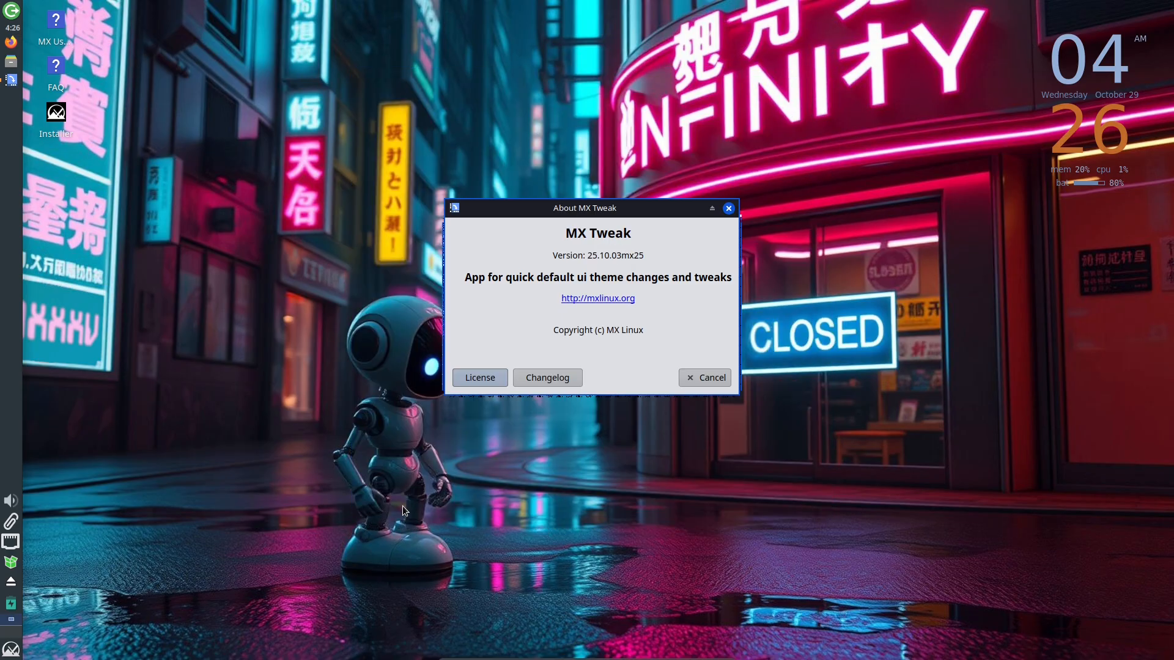
left_click(703, 377)
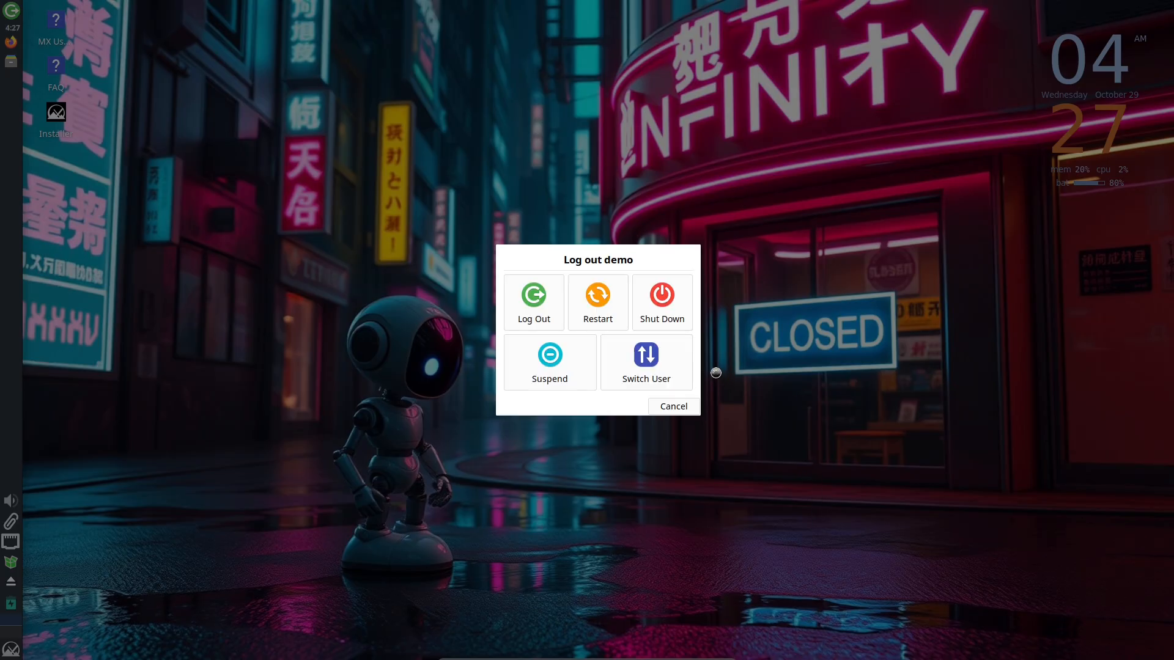
Log out of the Xfce desktop session.
left_click(533, 292)
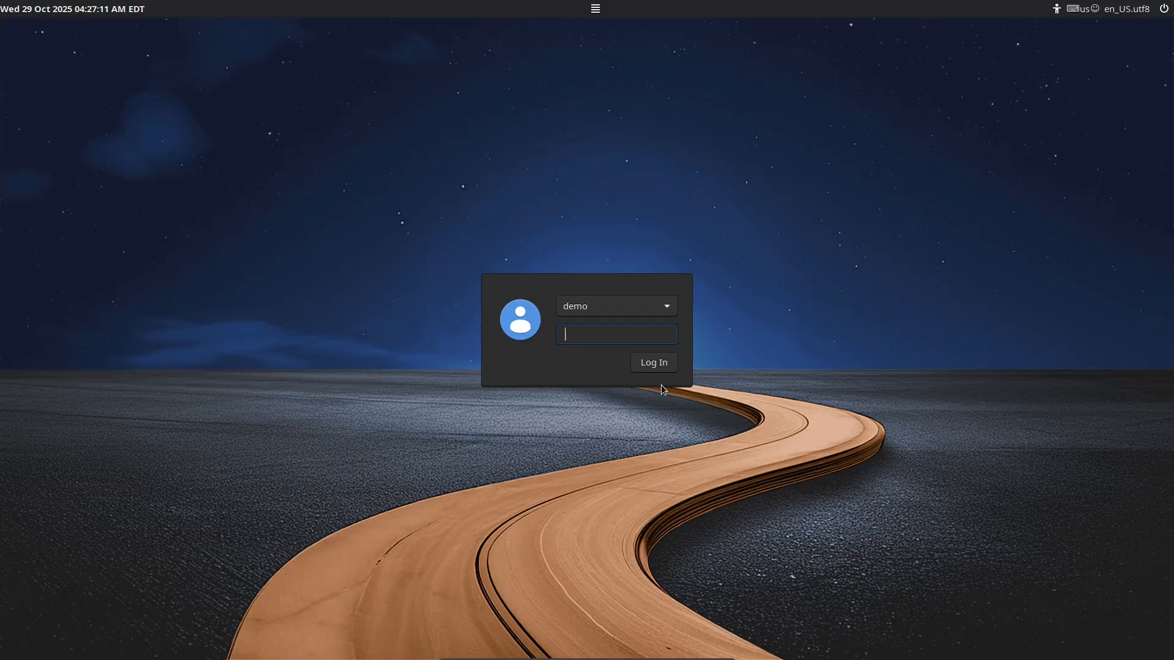
Show the greeter's session chooser listing Default Xsession and Xfce Session.
left_click(596, 8)
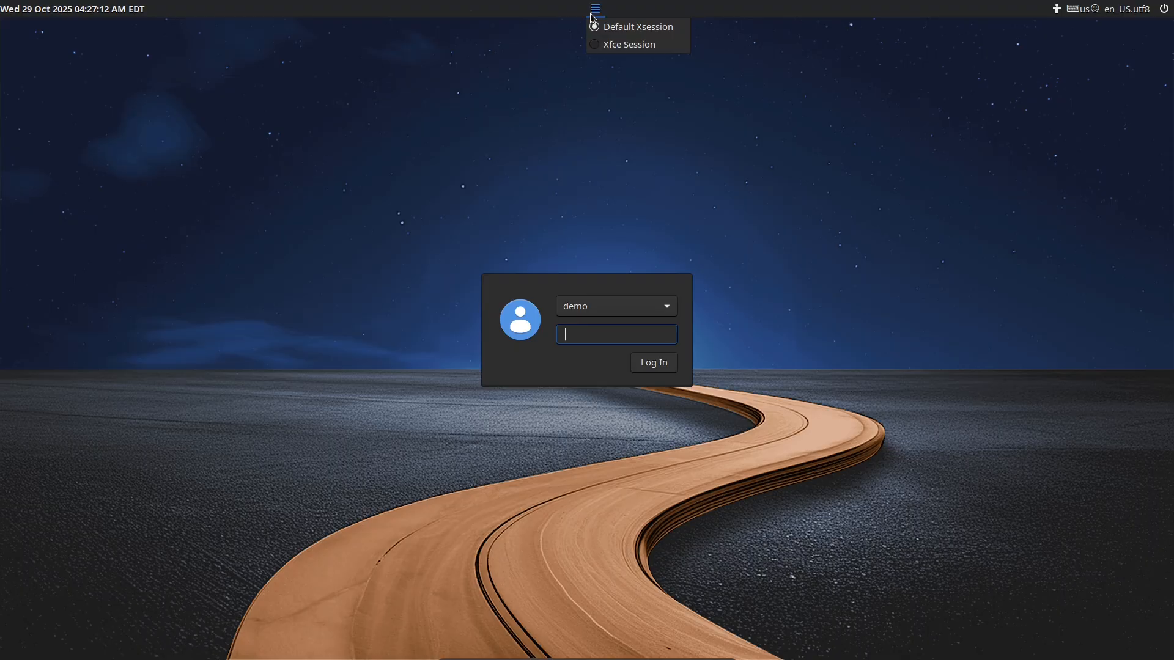